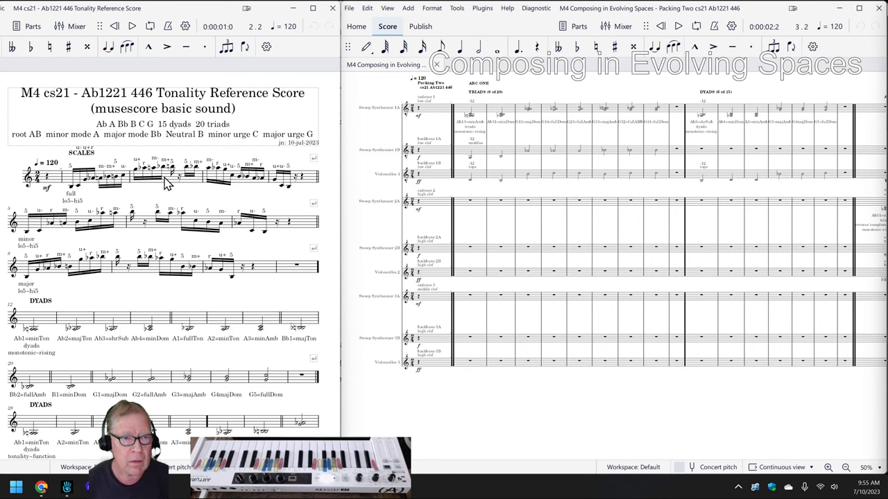
mouse_move(11, 200)
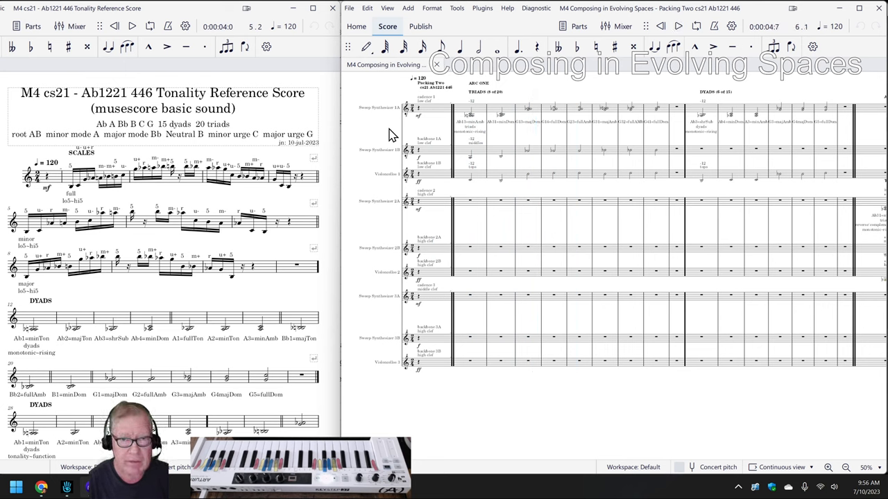
mouse_move(20, 433)
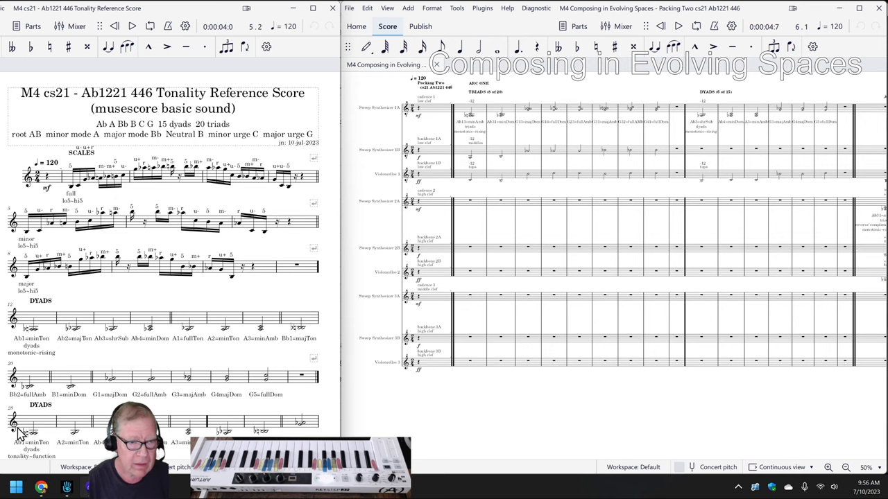
Review the streamlog from the 20-series custom scale entries down to the trip-preparation reflection.
left_click(40, 488)
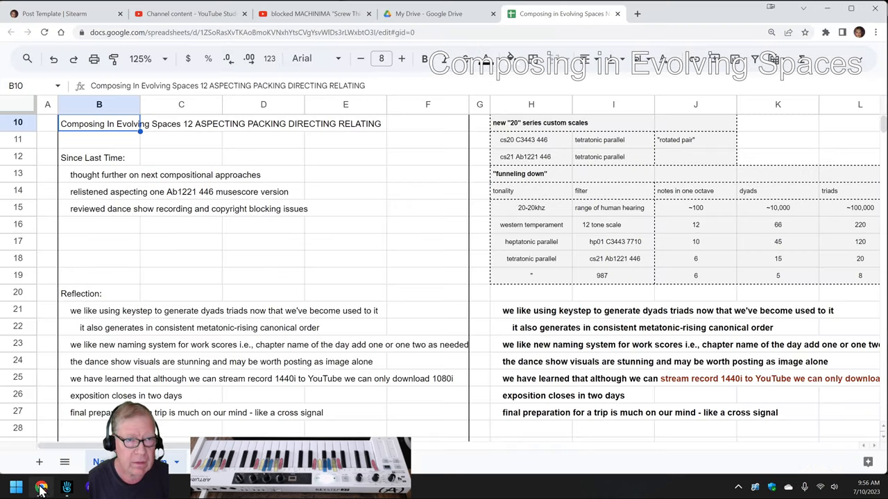
mouse_move(95, 125)
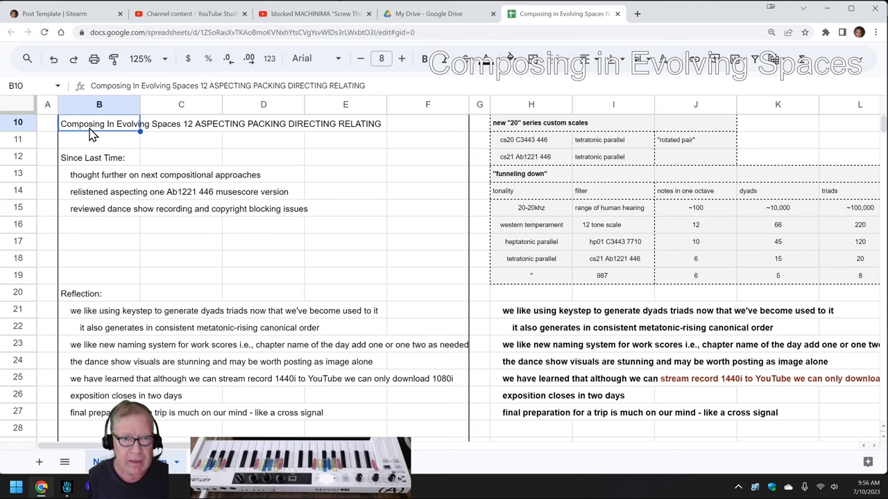
mouse_move(113, 279)
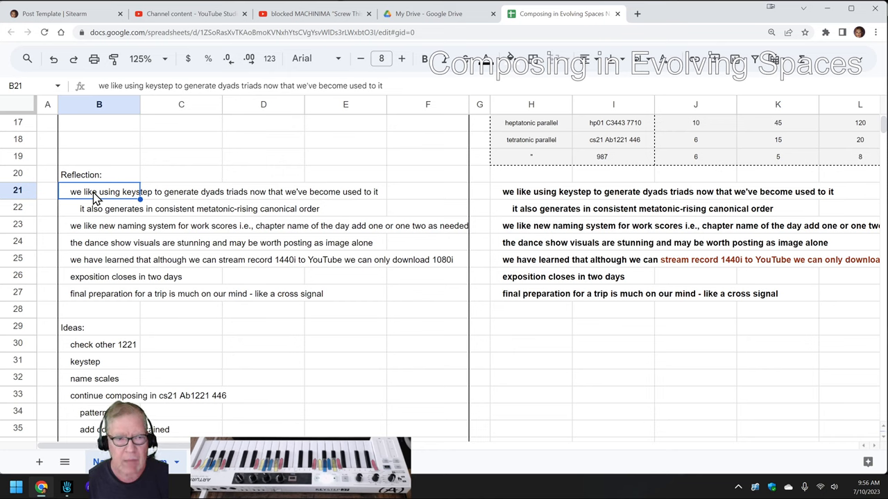
mouse_move(114, 216)
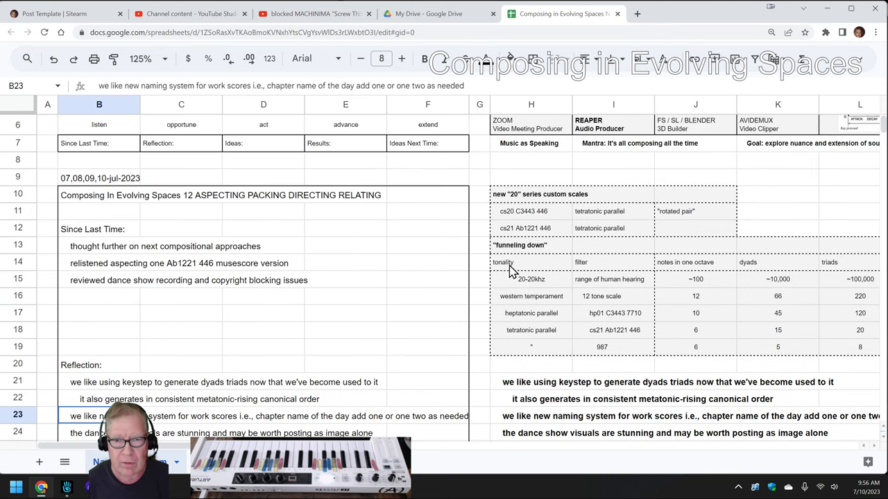
left_click(523, 210)
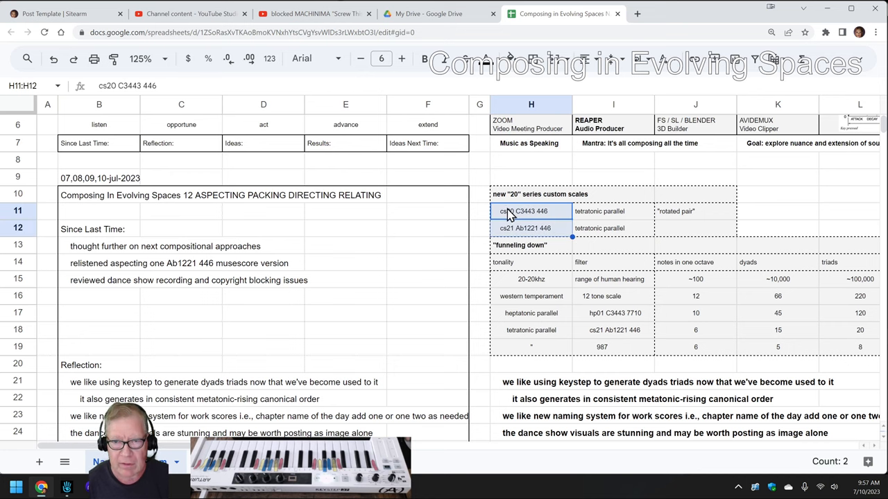
scroll("down", 3)
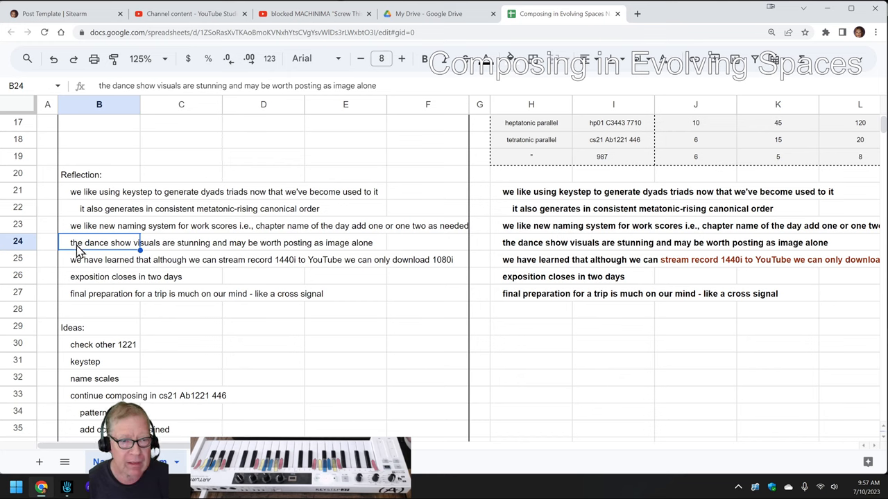
mouse_move(83, 274)
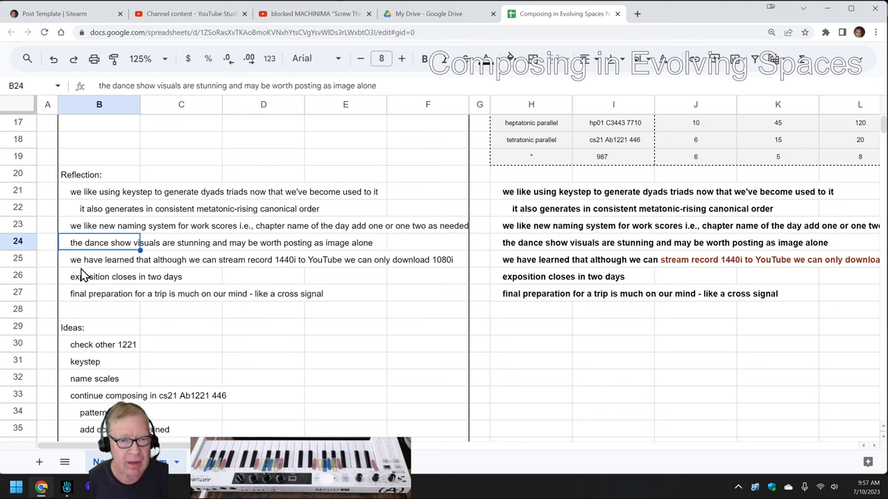
mouse_move(83, 276)
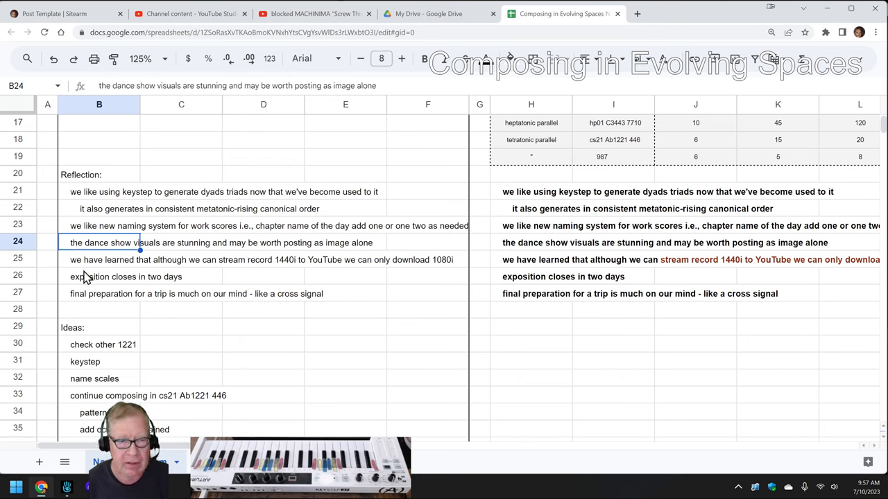
mouse_move(86, 280)
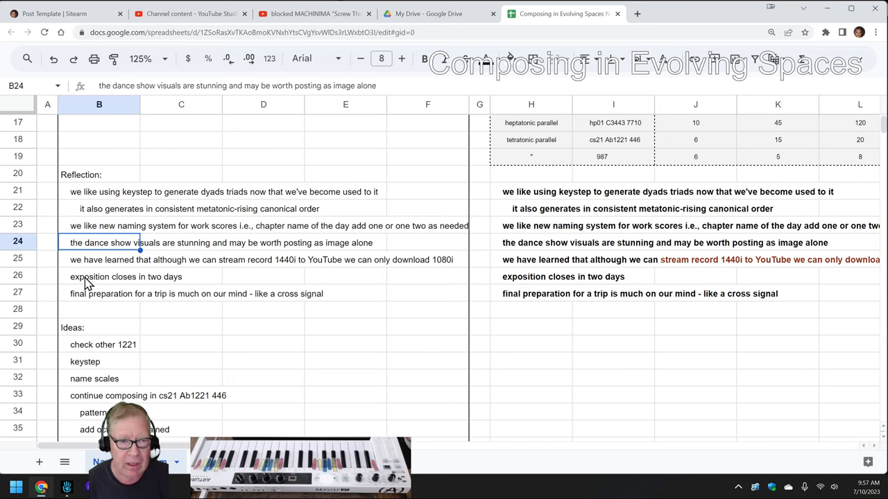
mouse_move(82, 379)
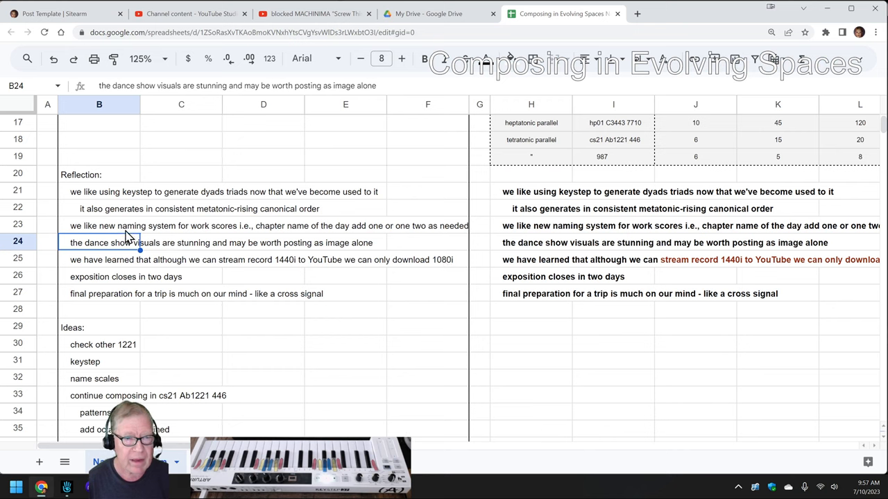
left_click(98, 294)
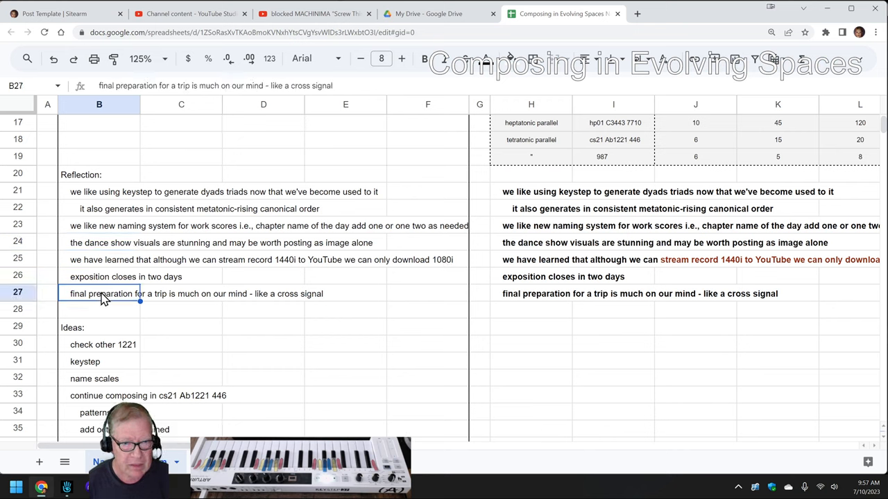
mouse_move(122, 261)
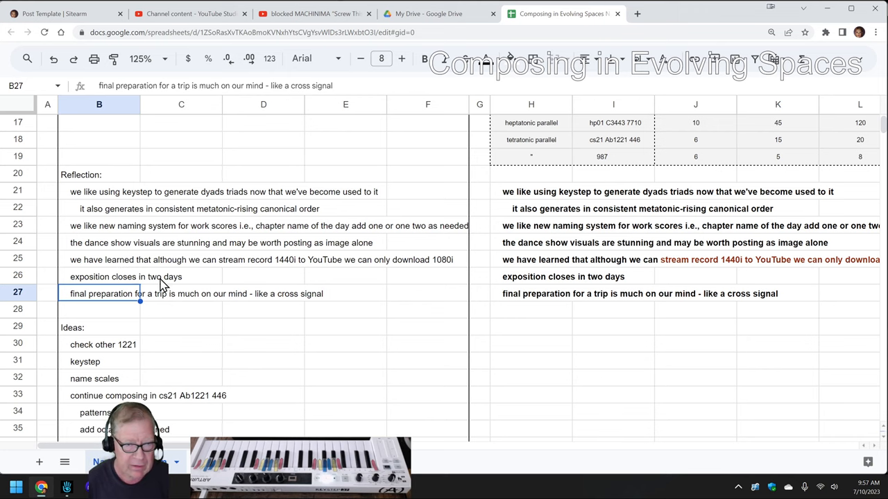
scroll("down", 3)
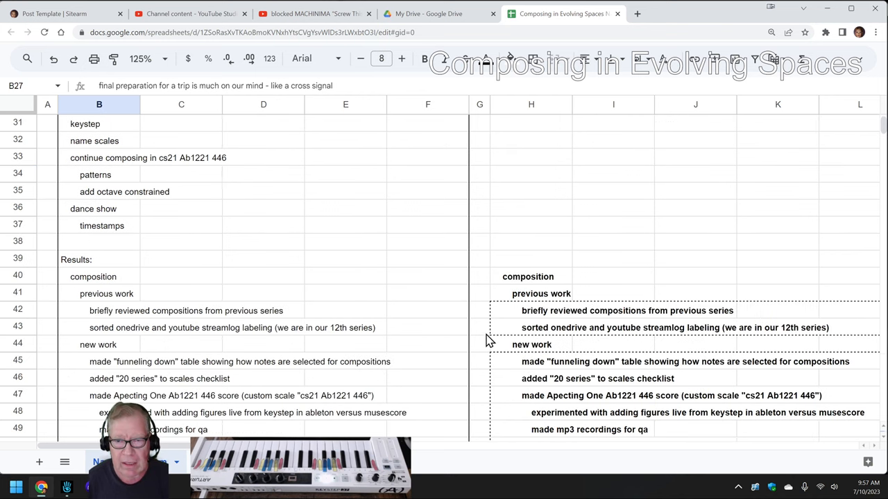
left_click(530, 311)
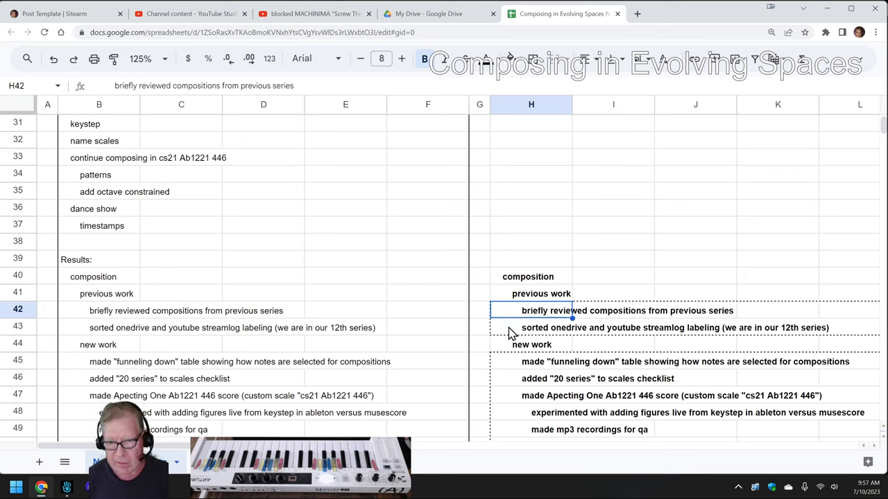
left_click(531, 327)
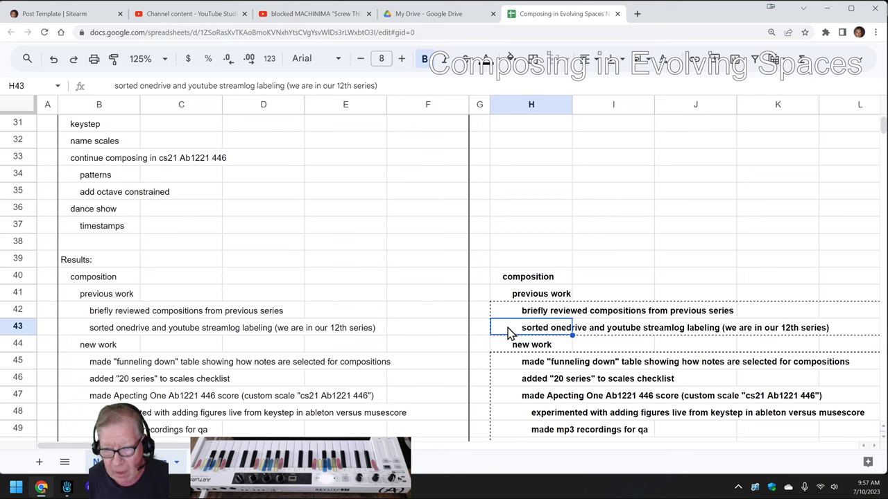
mouse_move(631, 347)
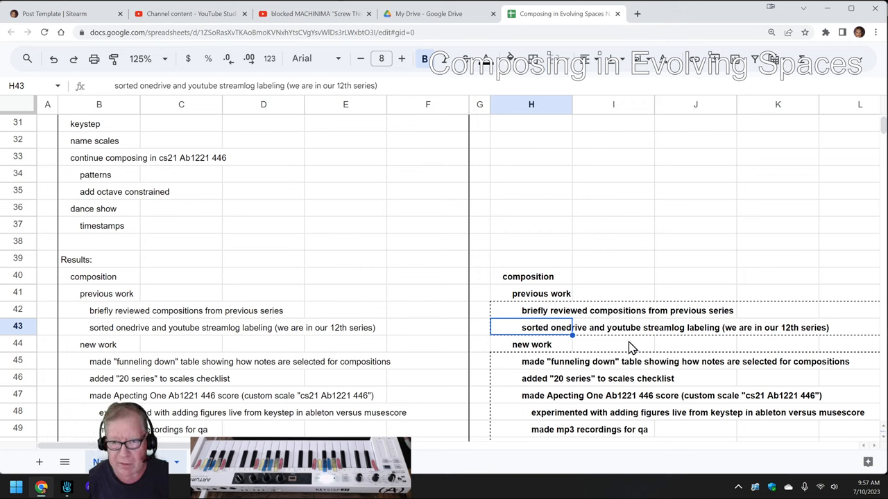
mouse_move(544, 334)
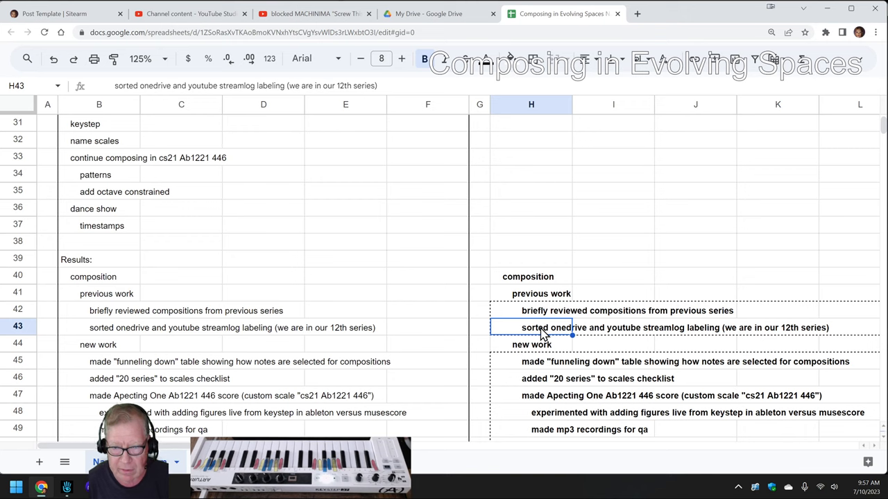
mouse_move(533, 308)
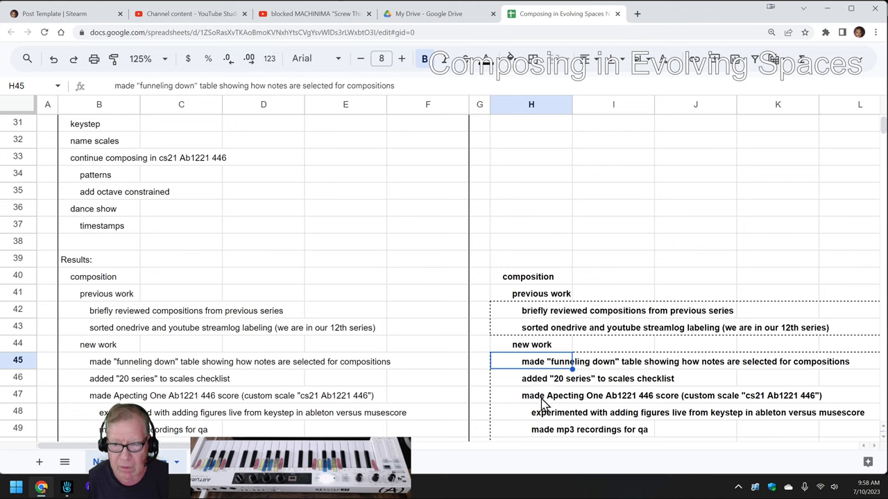
mouse_move(569, 436)
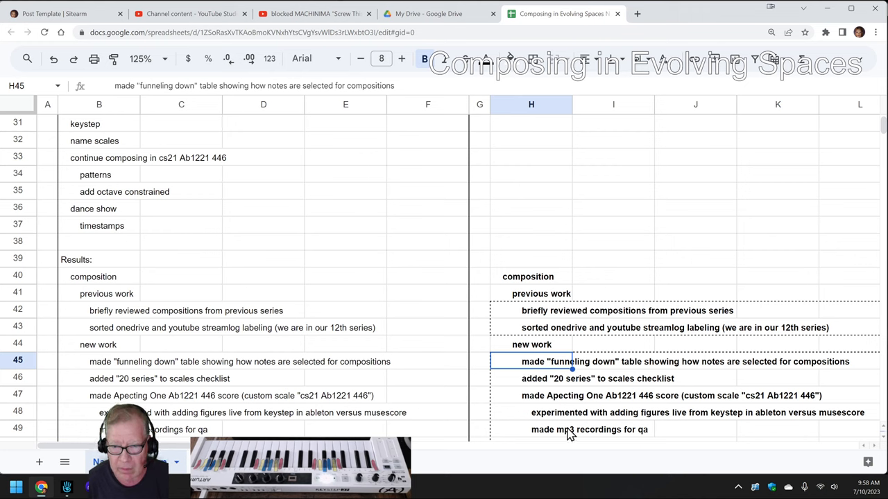
mouse_move(617, 404)
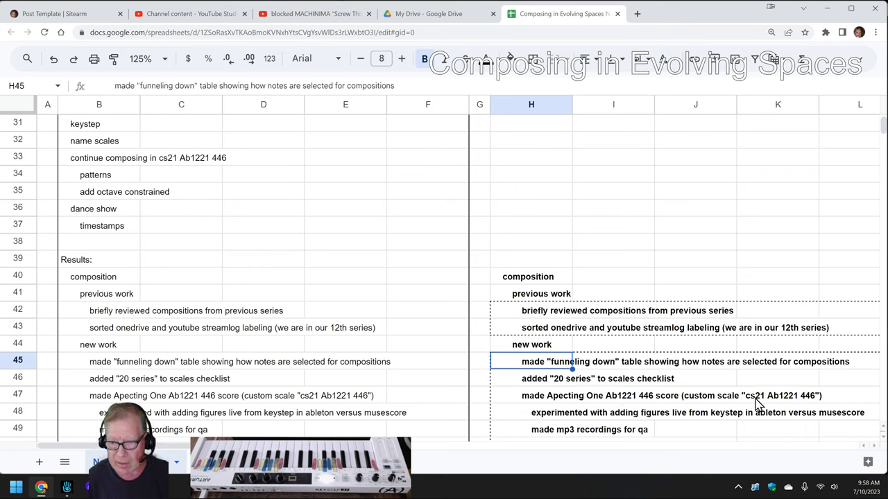
left_click(776, 395)
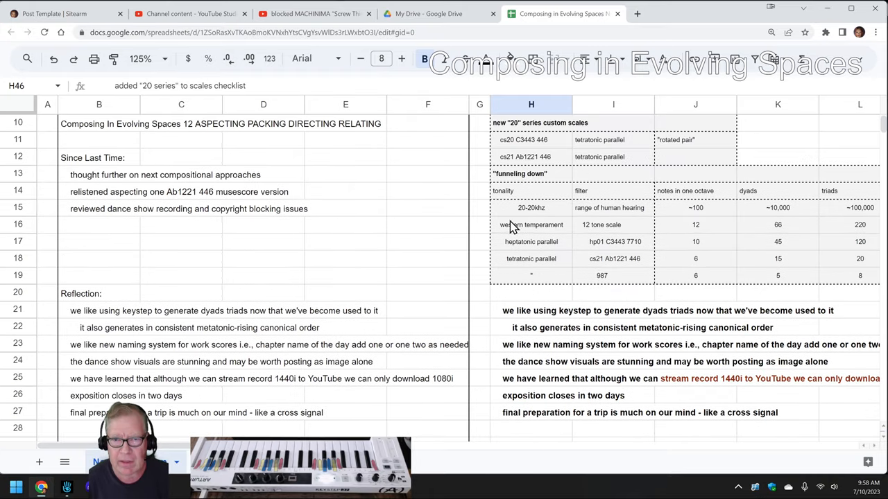
left_click(695, 173)
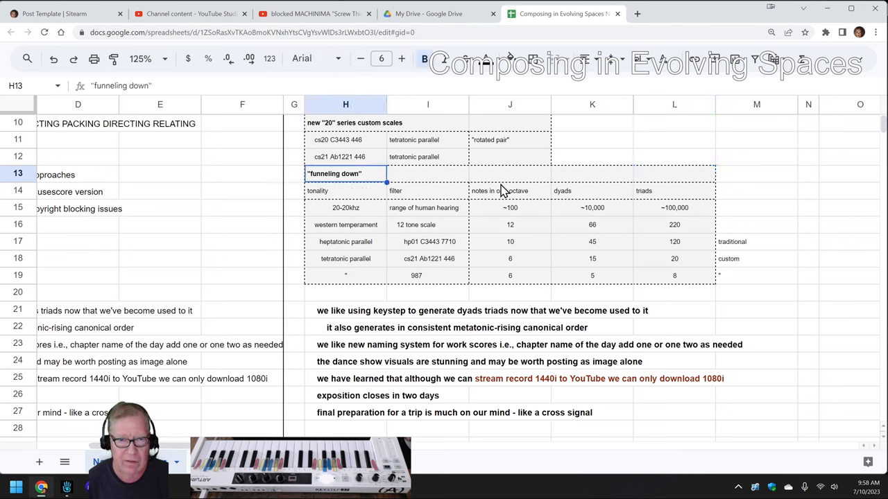
left_click(346, 208)
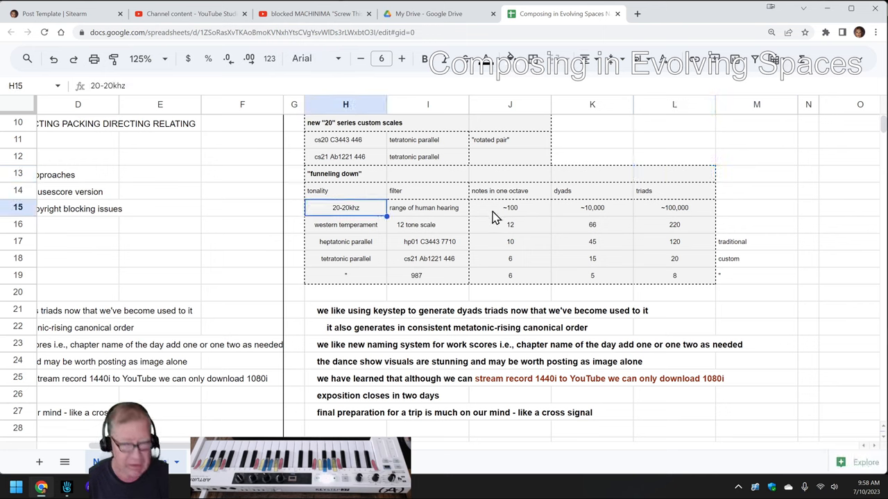
left_click(427, 208)
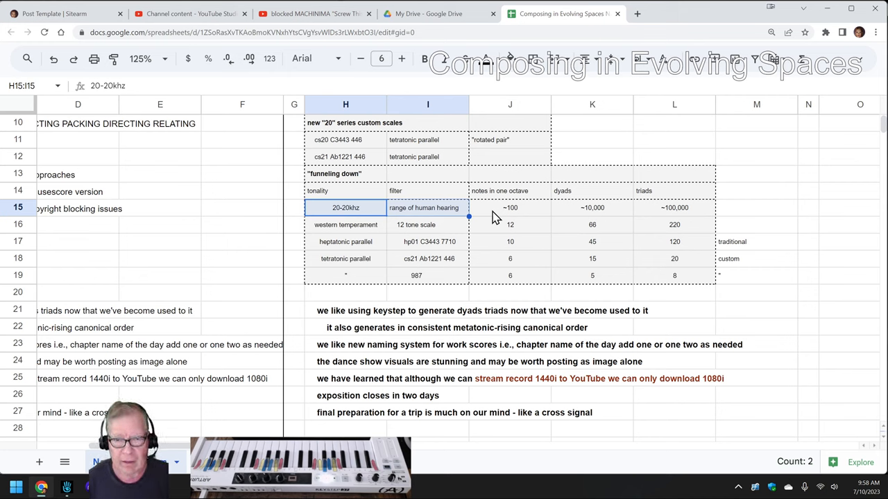
left_click(511, 208)
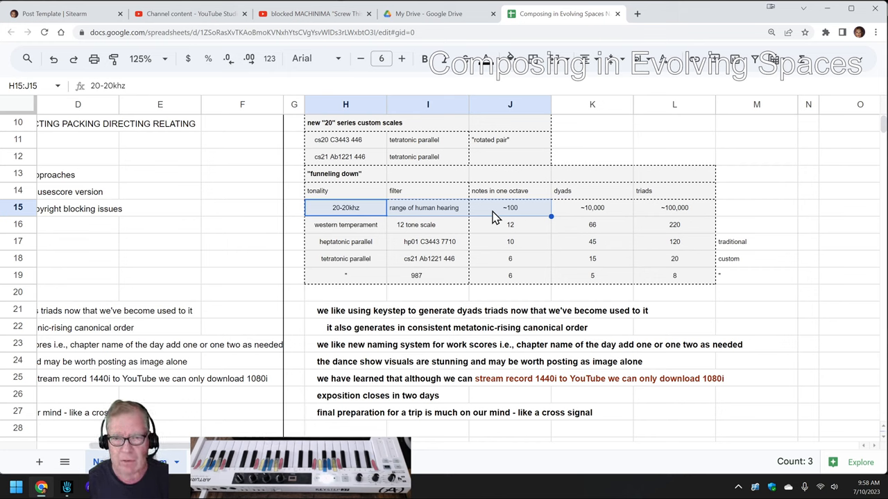
mouse_move(579, 214)
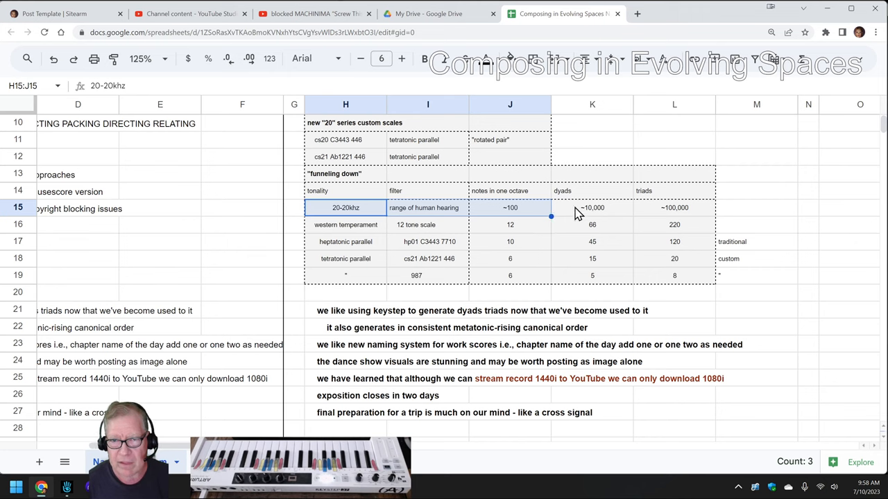
mouse_move(616, 214)
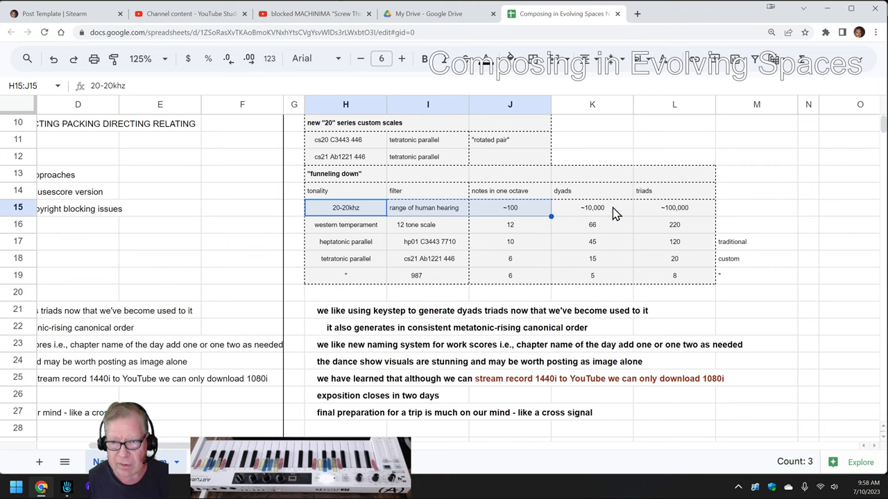
mouse_move(662, 213)
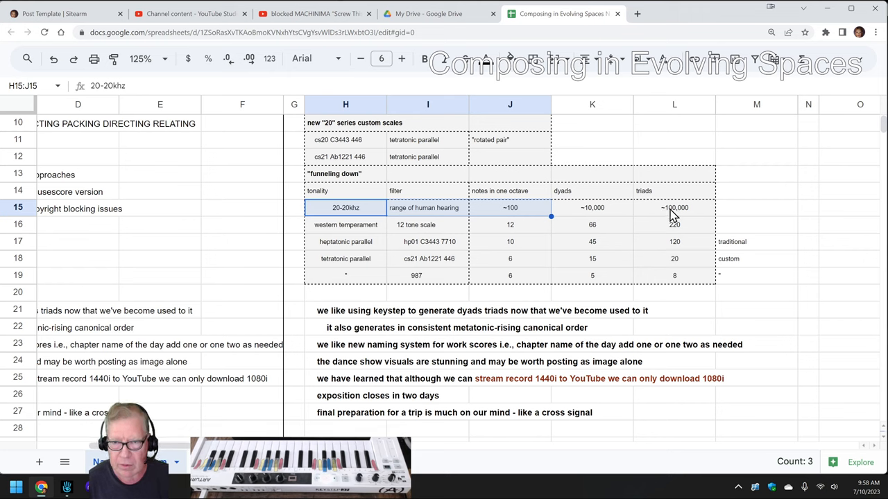
mouse_move(669, 215)
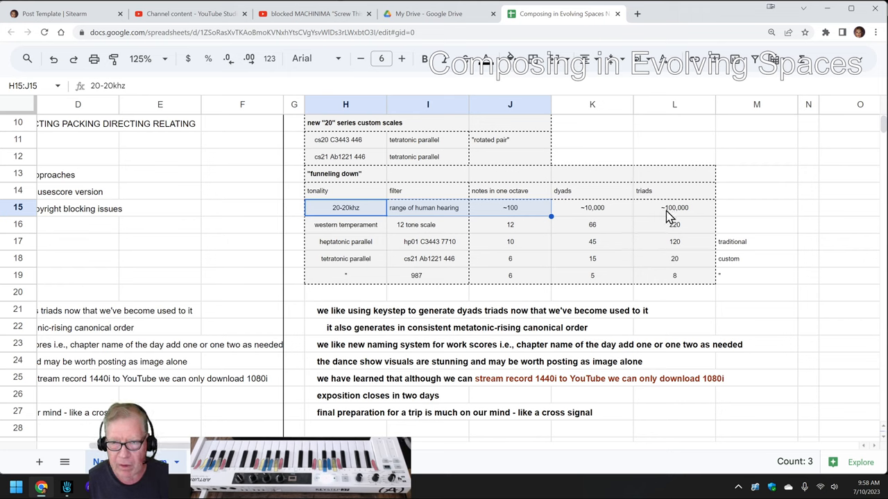
mouse_move(671, 215)
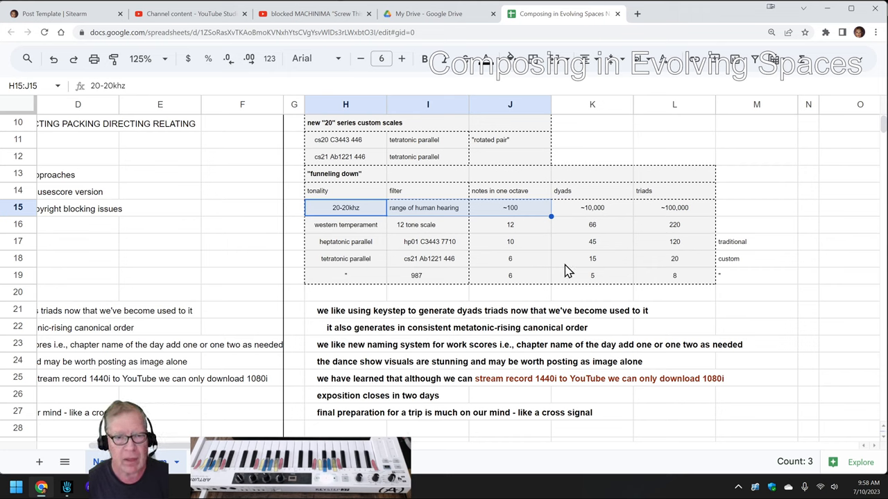
left_click(346, 224)
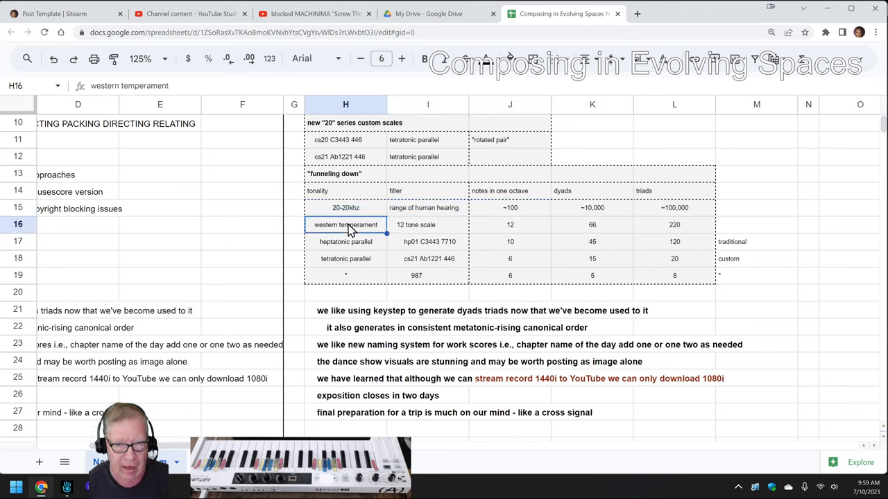
left_click(416, 225)
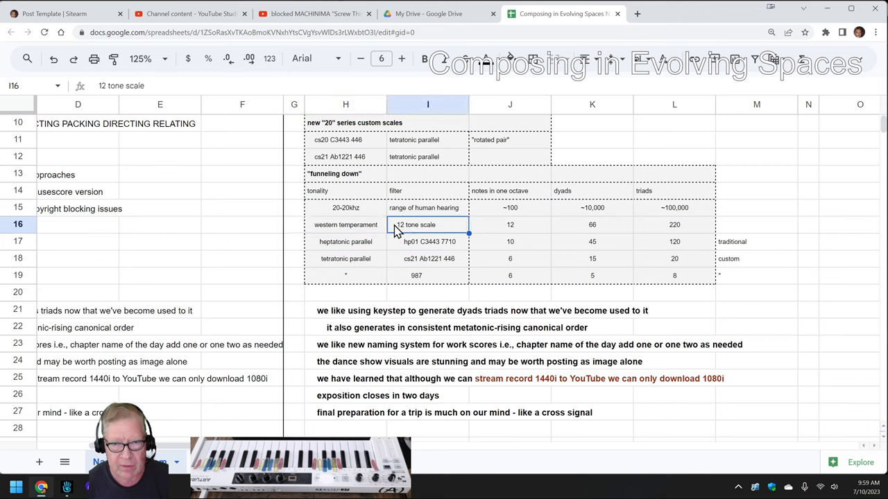
mouse_move(492, 211)
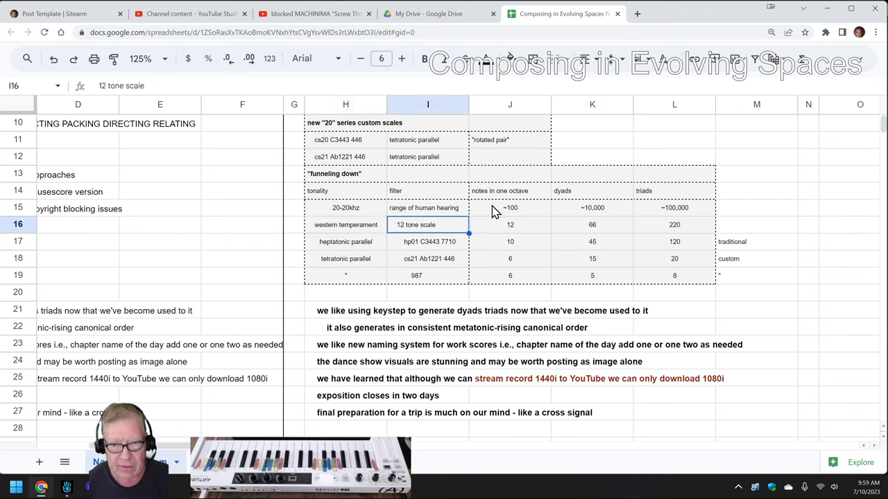
left_click(510, 208)
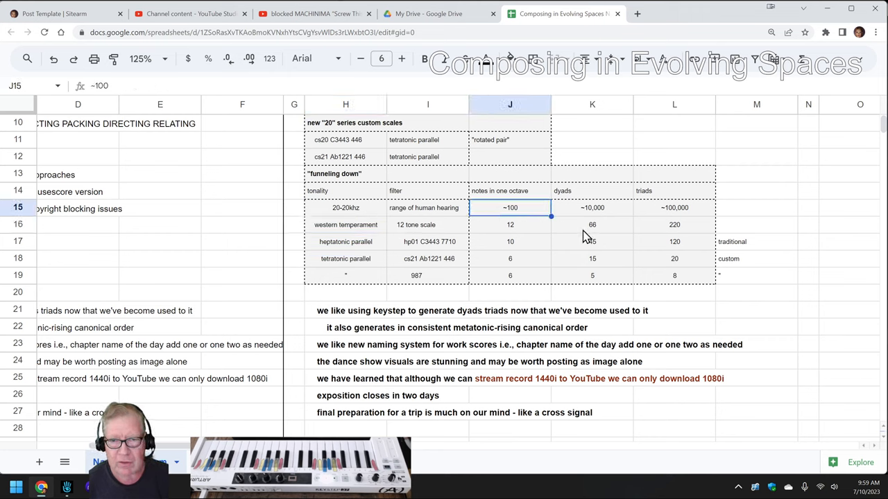
left_click(591, 224)
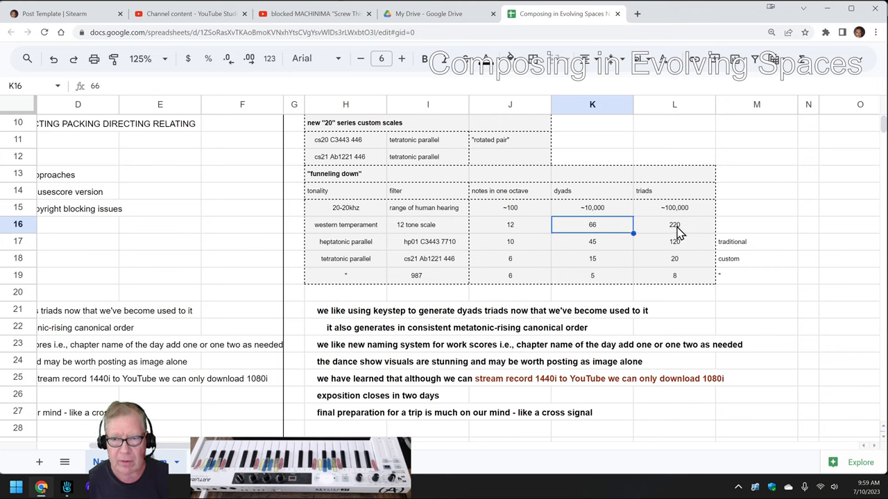
left_click(674, 225)
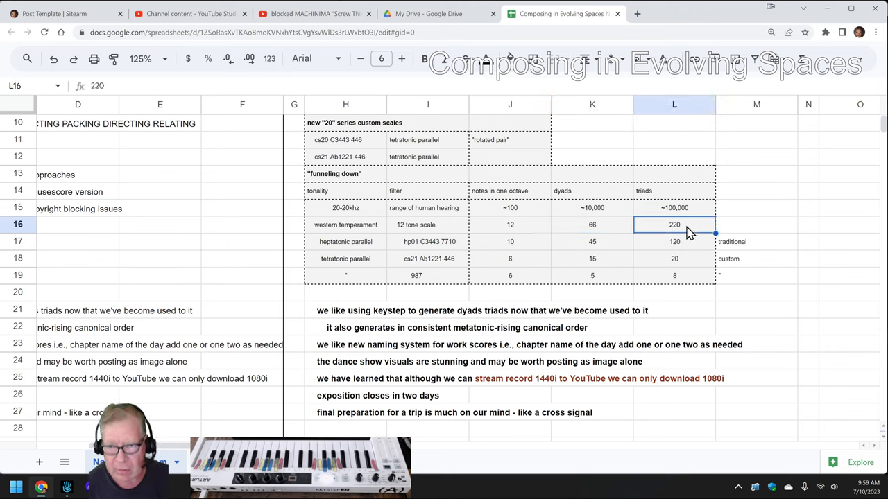
left_click(590, 225)
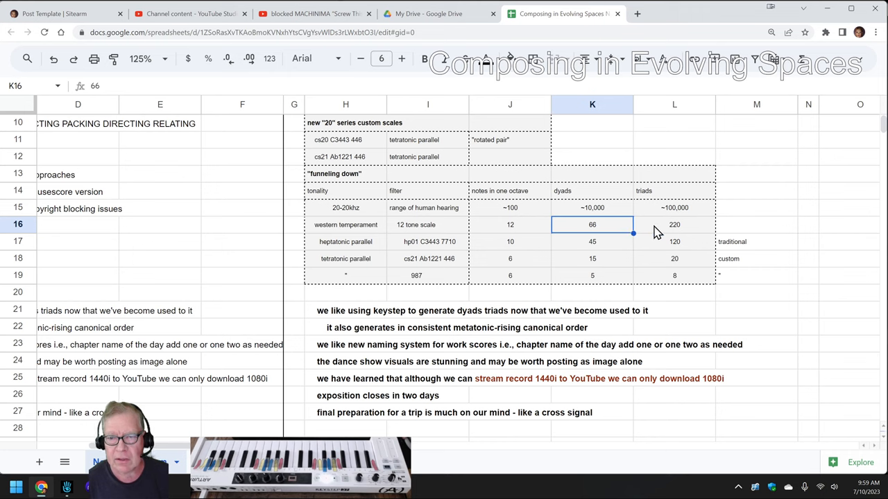
left_click(674, 224)
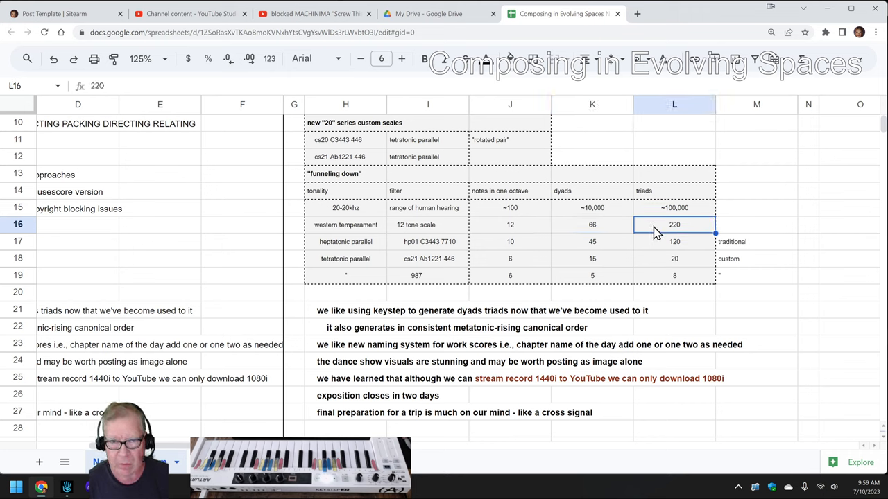
mouse_move(361, 250)
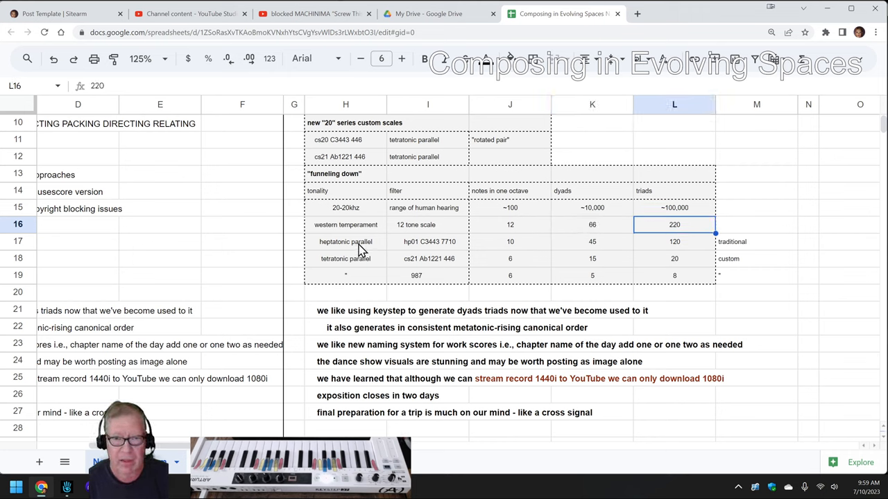
mouse_move(358, 251)
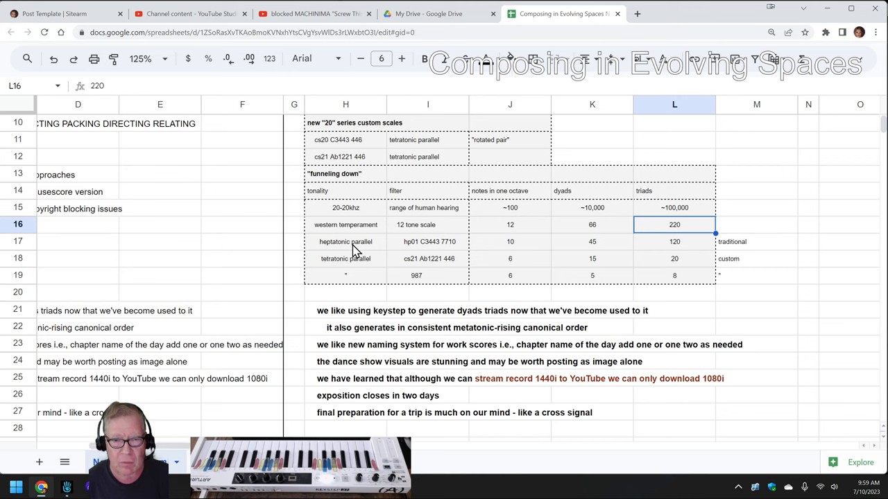
left_click(345, 242)
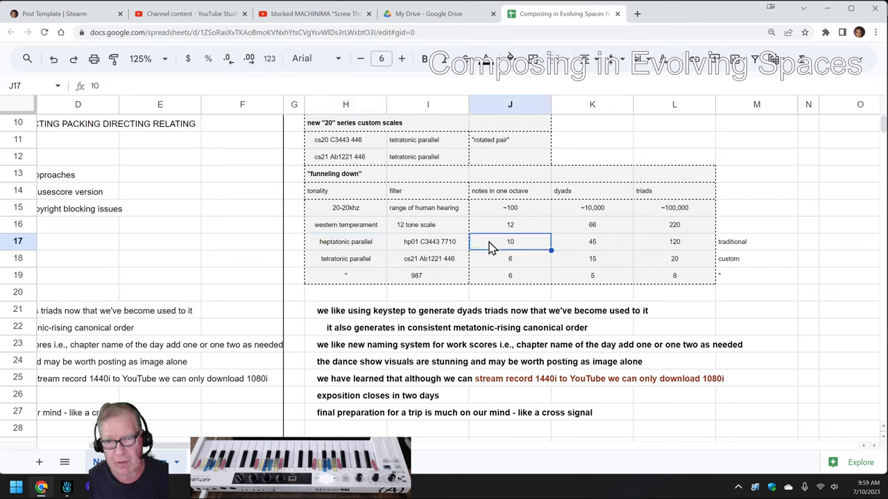
mouse_move(588, 248)
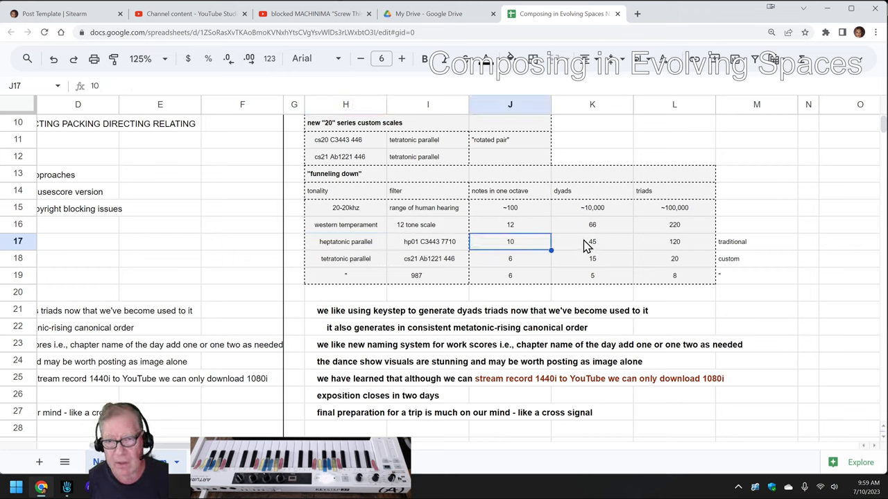
left_click(592, 242)
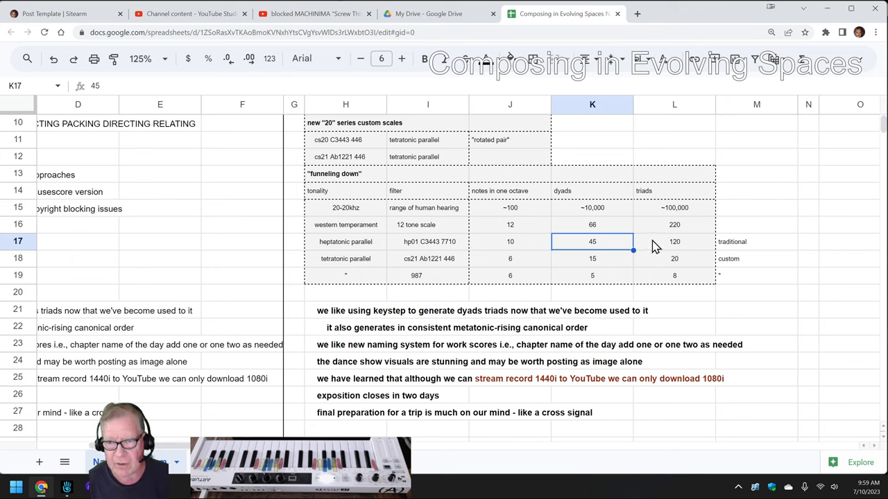
left_click(674, 242)
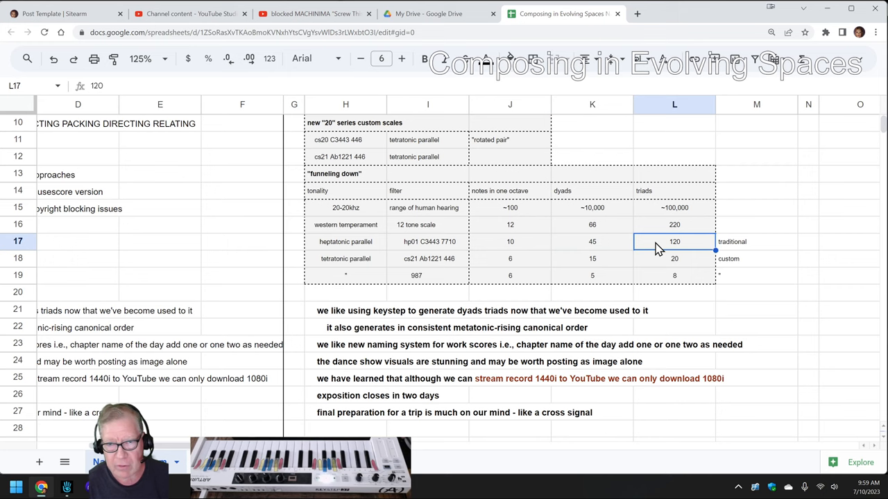
mouse_move(380, 267)
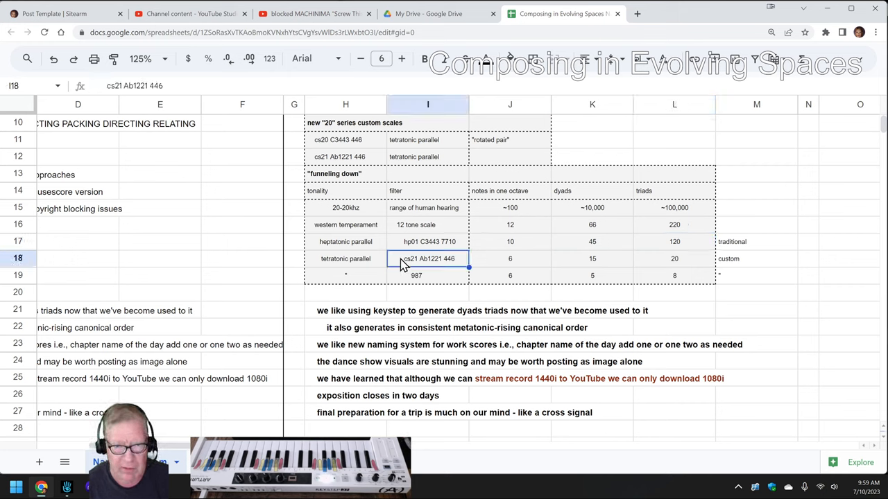
left_click(511, 258)
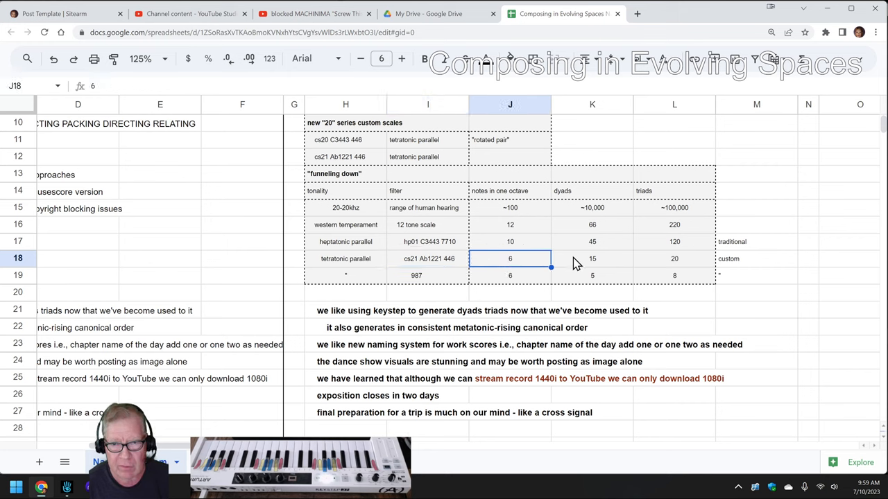
left_click(674, 259)
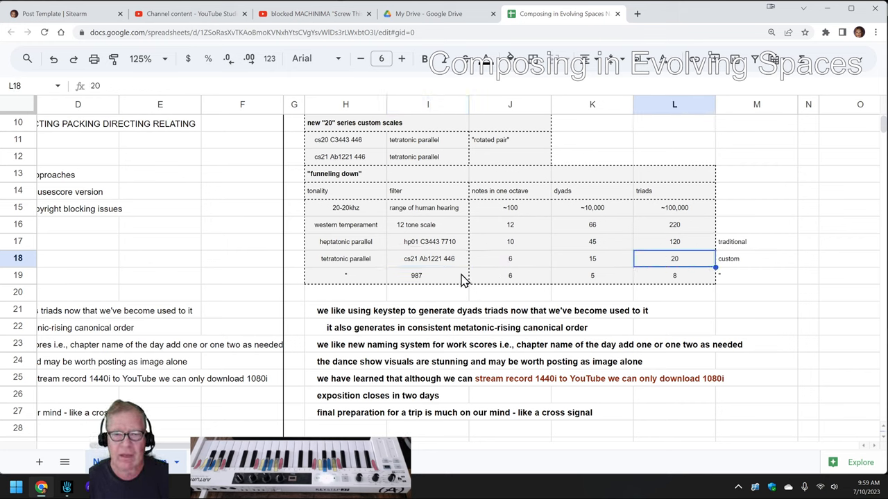
left_click(416, 274)
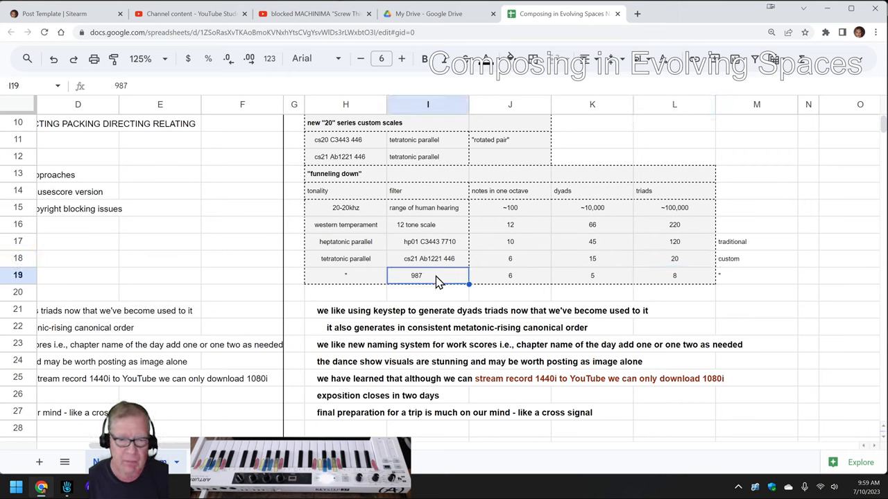
mouse_move(579, 287)
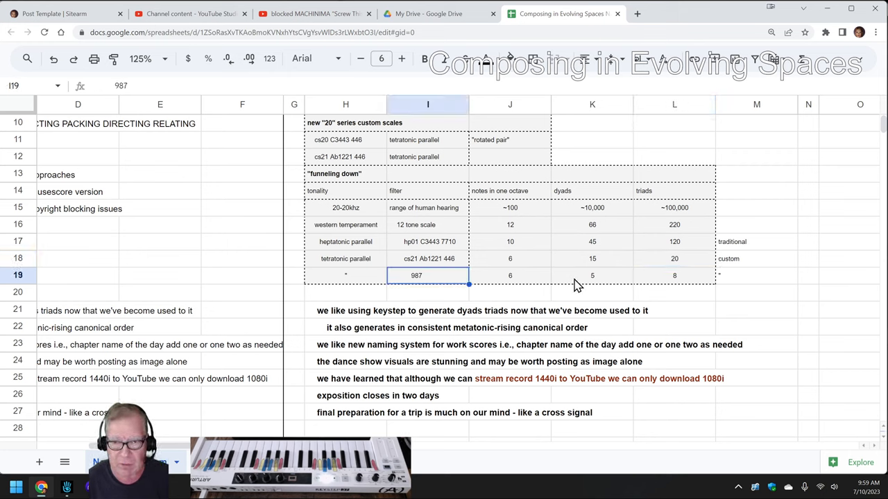
left_click(675, 274)
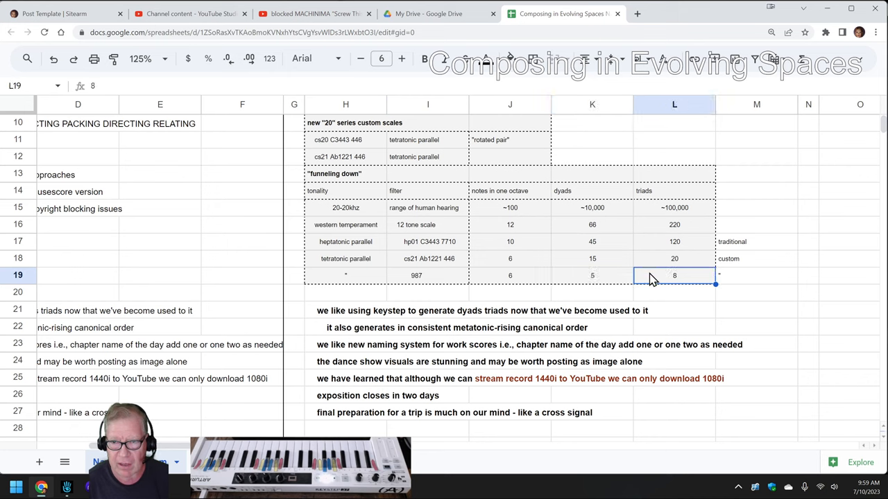
mouse_move(478, 213)
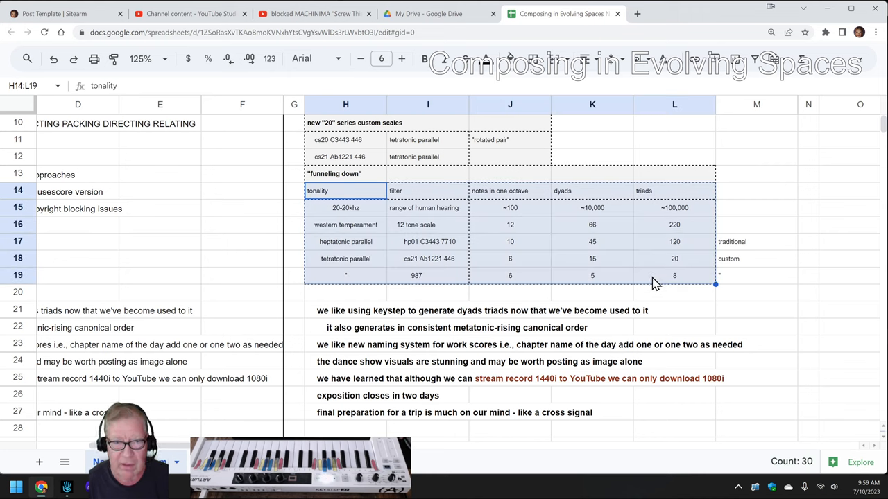
mouse_move(678, 222)
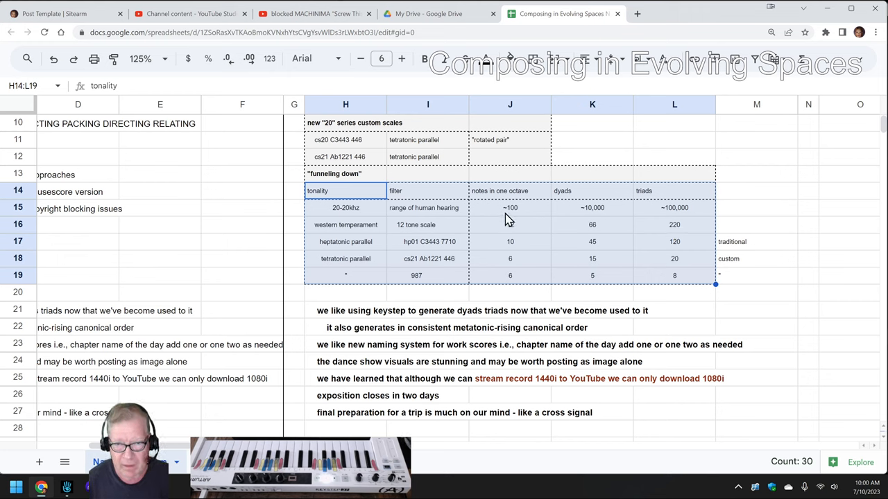
left_click(510, 208)
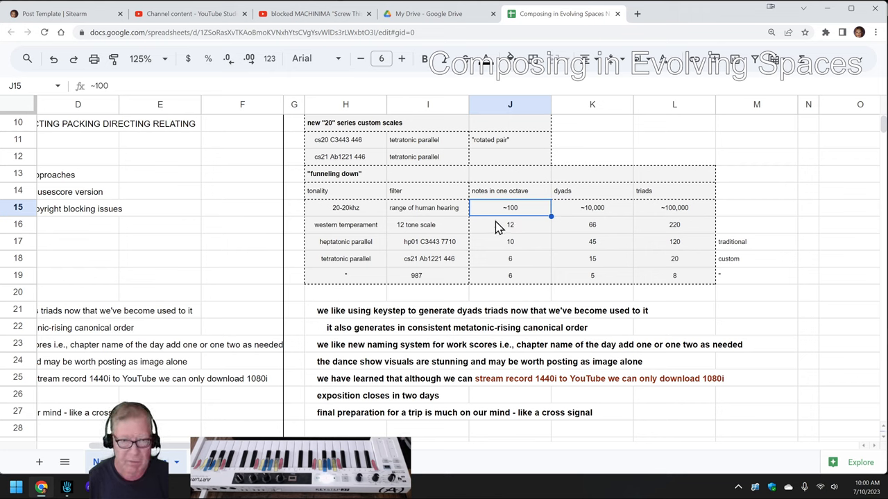
mouse_move(380, 248)
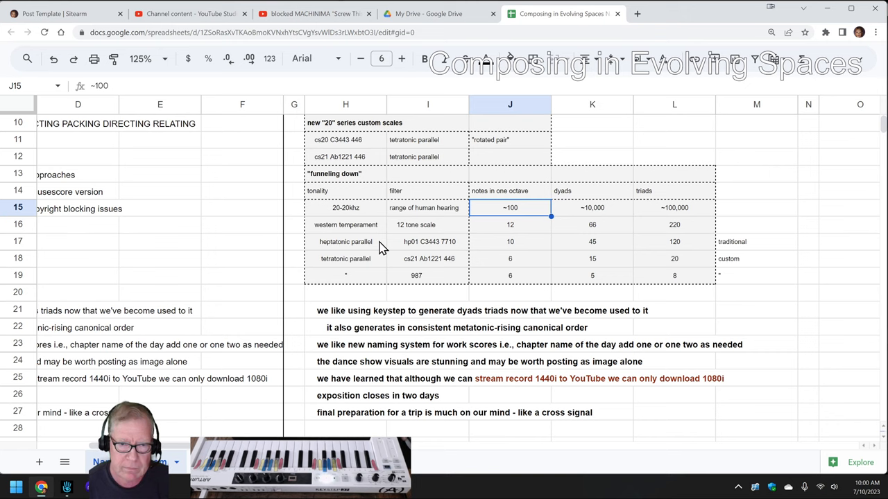
mouse_move(331, 180)
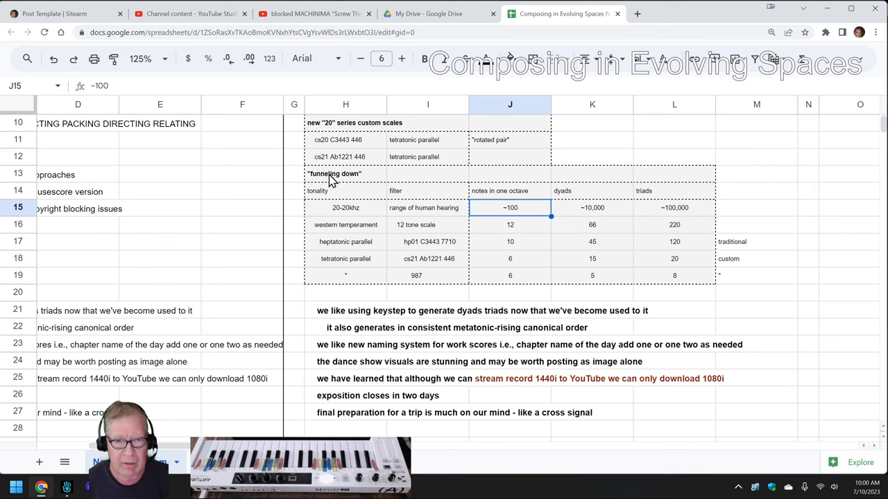
Scroll down to the composition section listing previous and new work around rows 40–53.
scroll("down", 3)
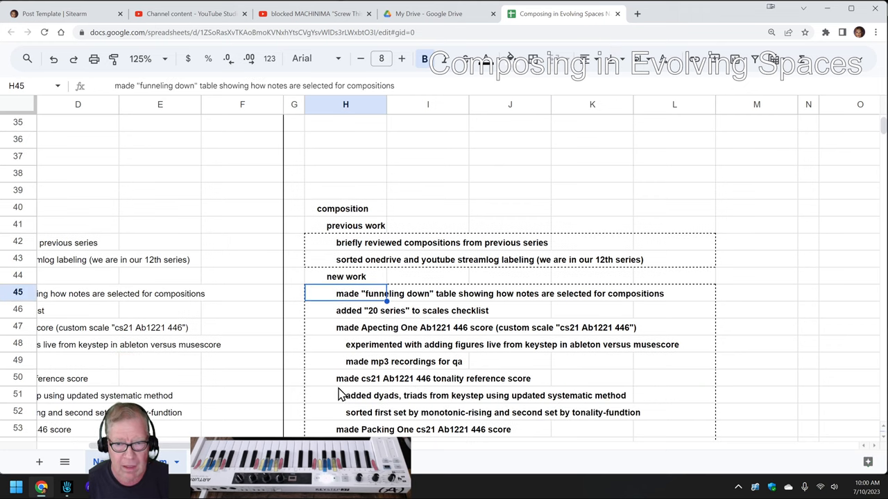
scroll("down", 3)
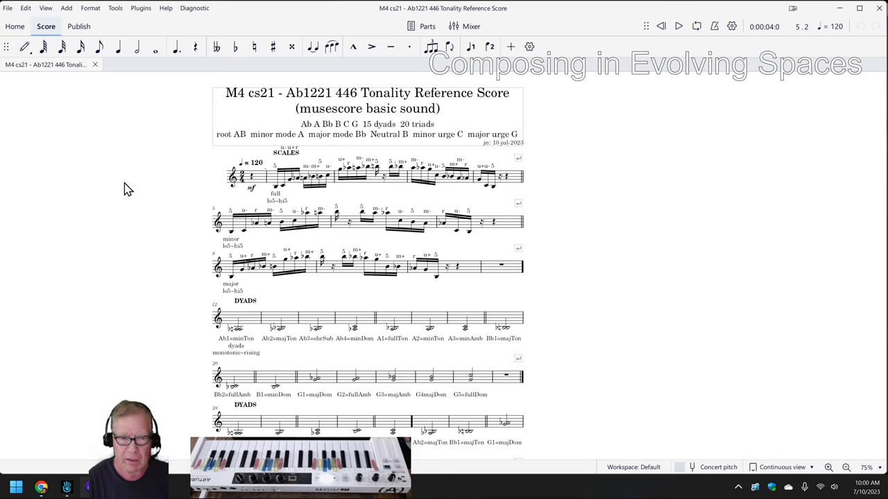
Restart playback of the Ab1221 446 tonality reference score from its first scales measure.
left_click(678, 27)
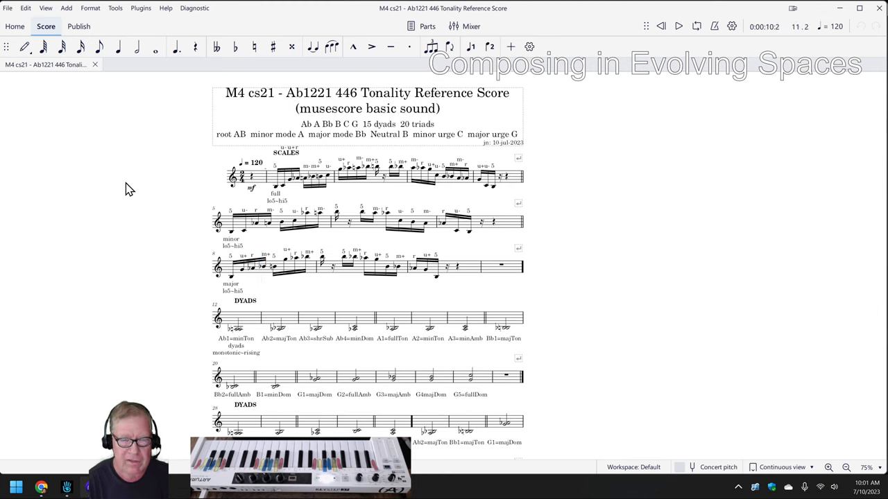
mouse_move(258, 186)
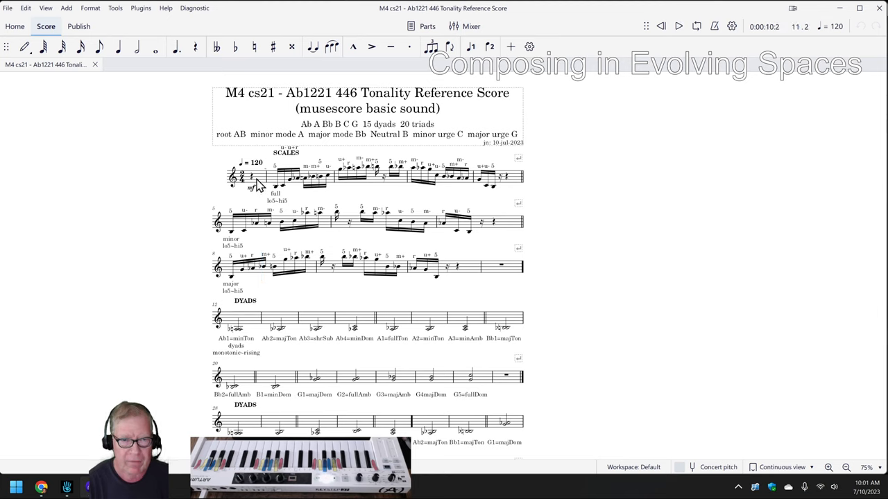
left_click(257, 178)
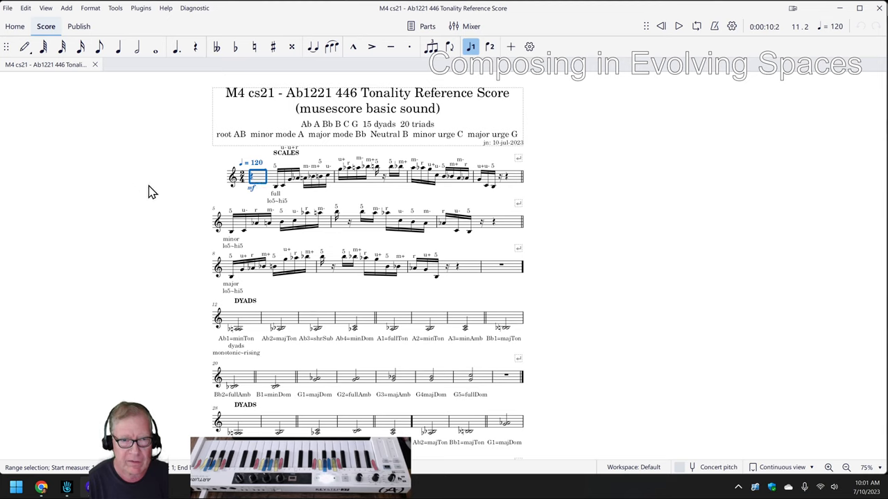
left_click(678, 25)
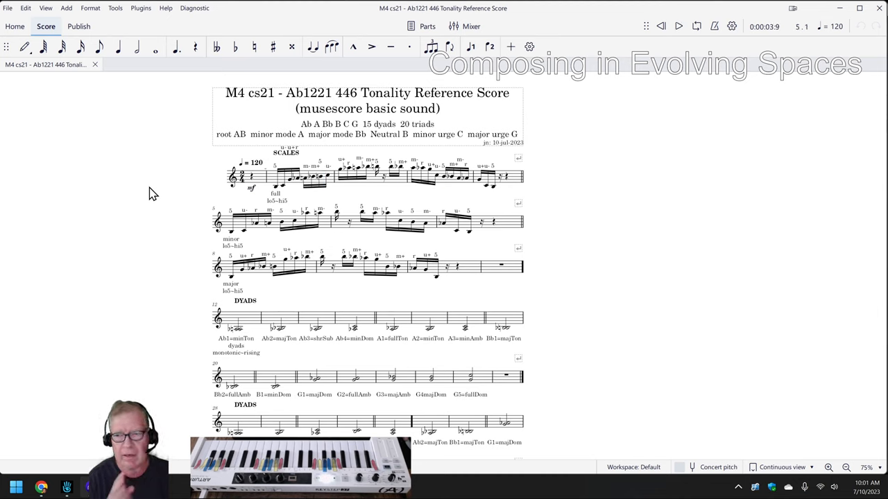
mouse_move(229, 221)
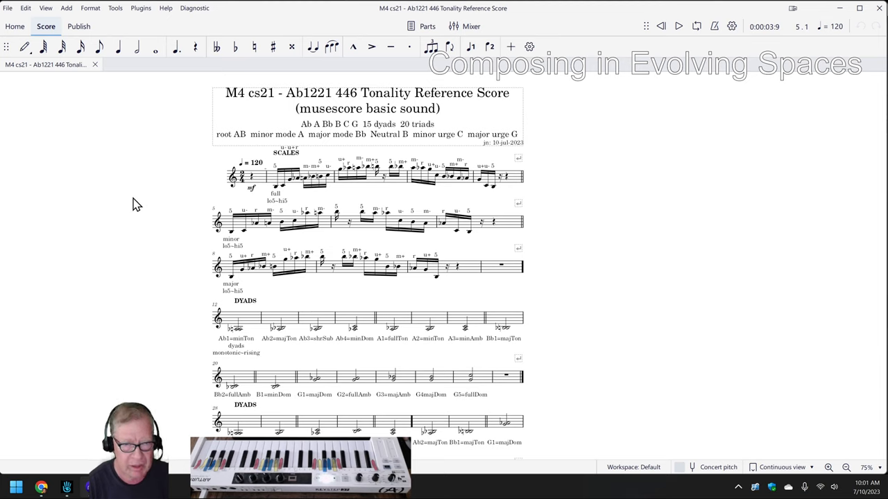
mouse_move(194, 262)
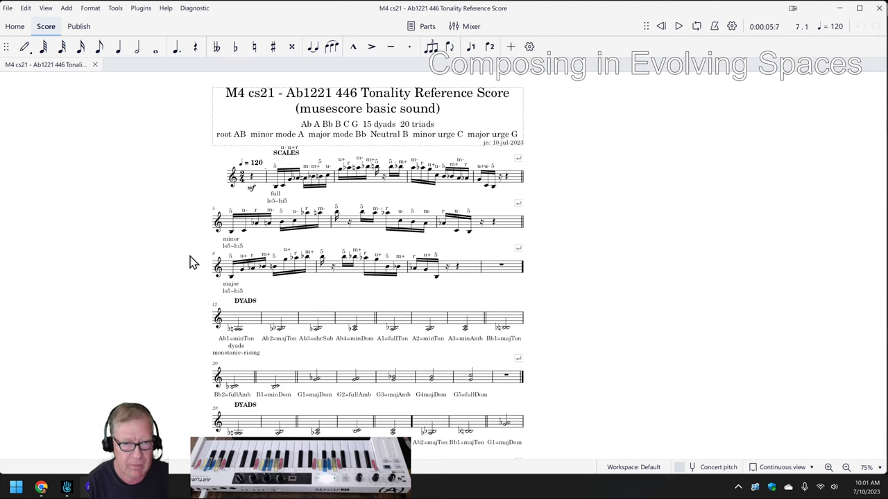
mouse_move(172, 261)
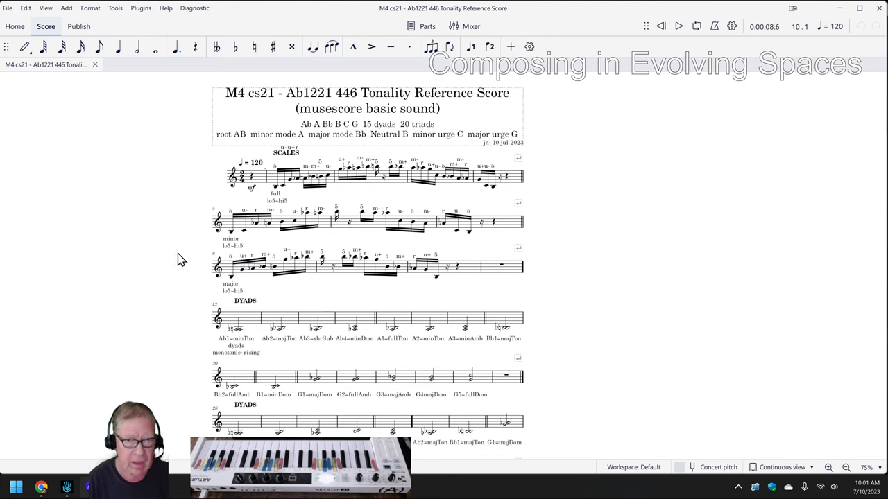
mouse_move(238, 242)
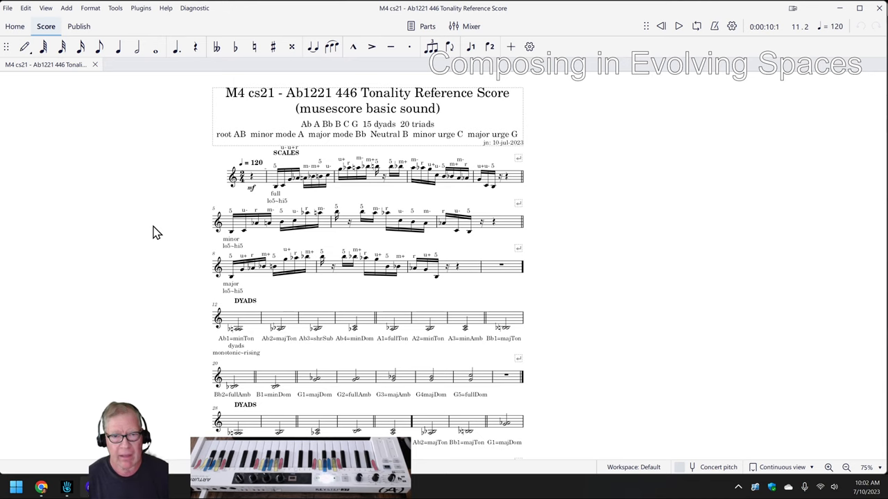
mouse_move(394, 122)
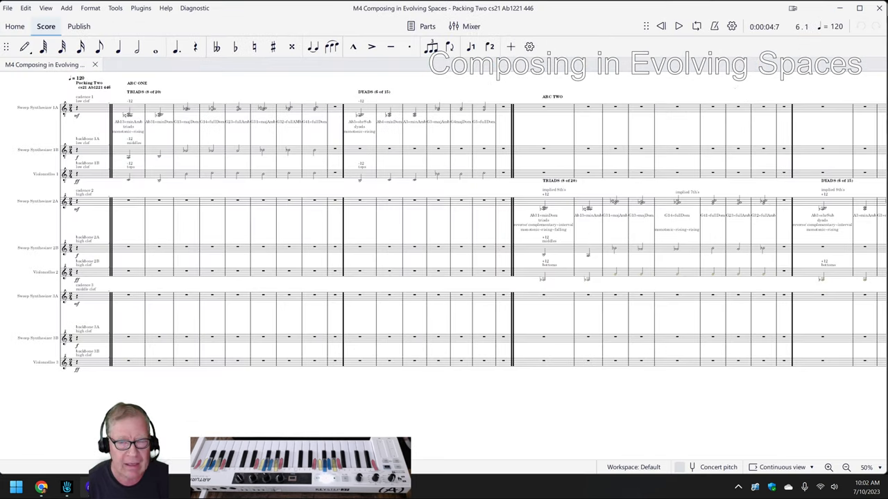
mouse_move(280, 433)
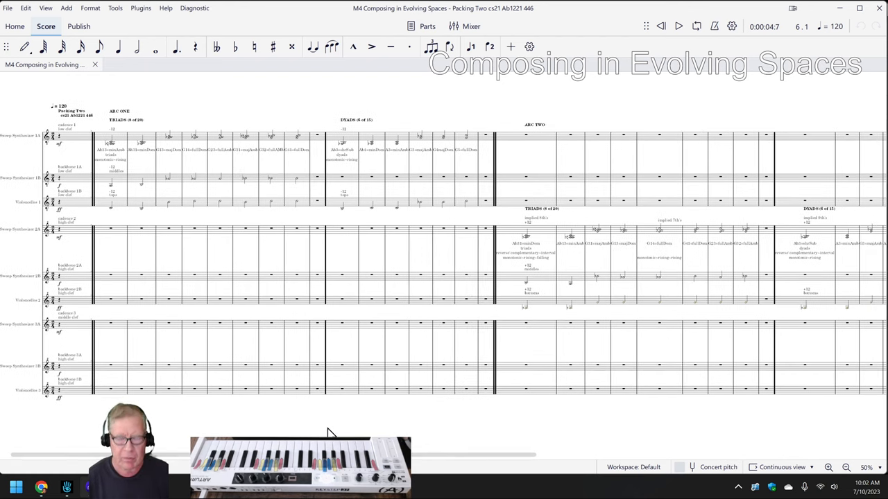
Play the Packing Two cs21 Ab1221 446 score to around measure 32, then stop it.
scroll("down", 3)
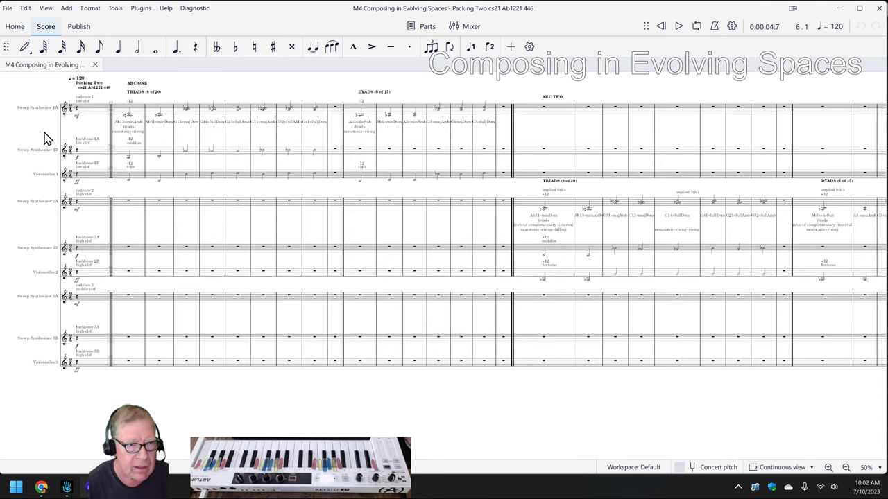
left_click(678, 27)
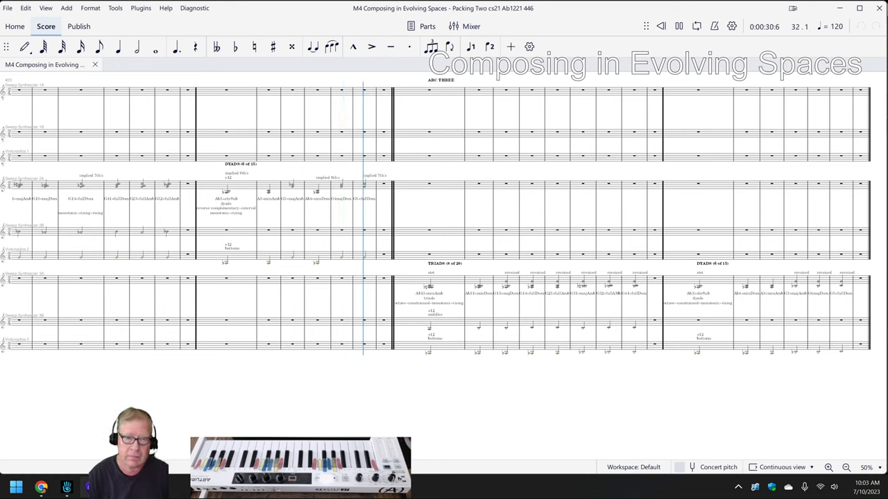
left_click(270, 345)
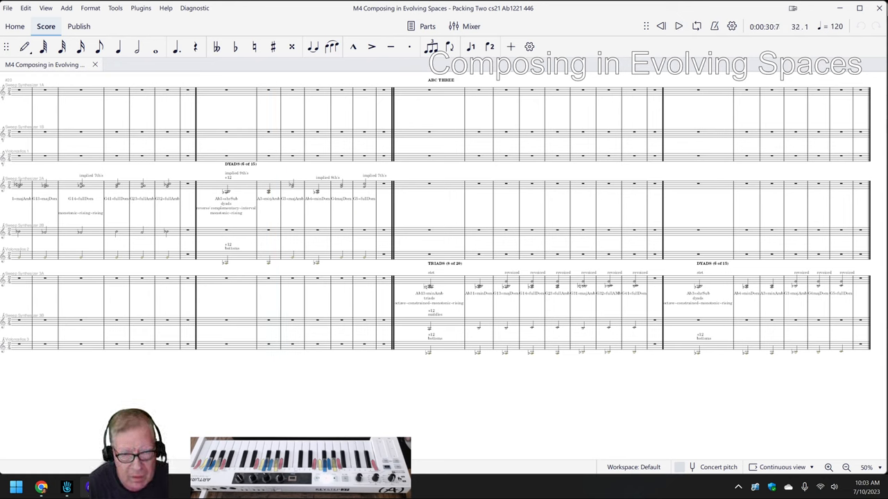
mouse_move(262, 244)
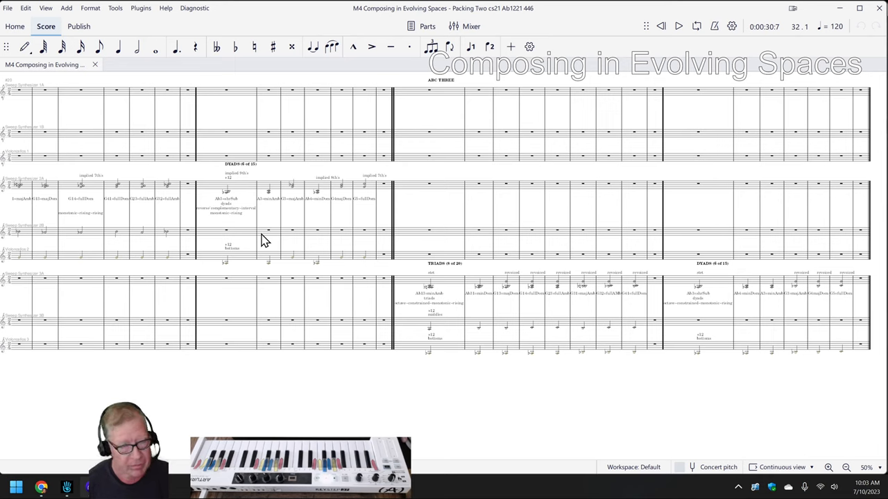
mouse_move(270, 248)
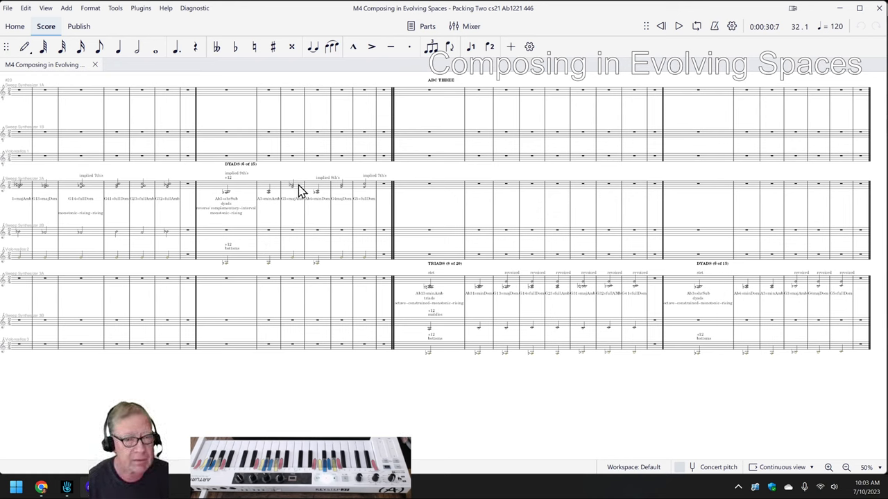
mouse_move(310, 310)
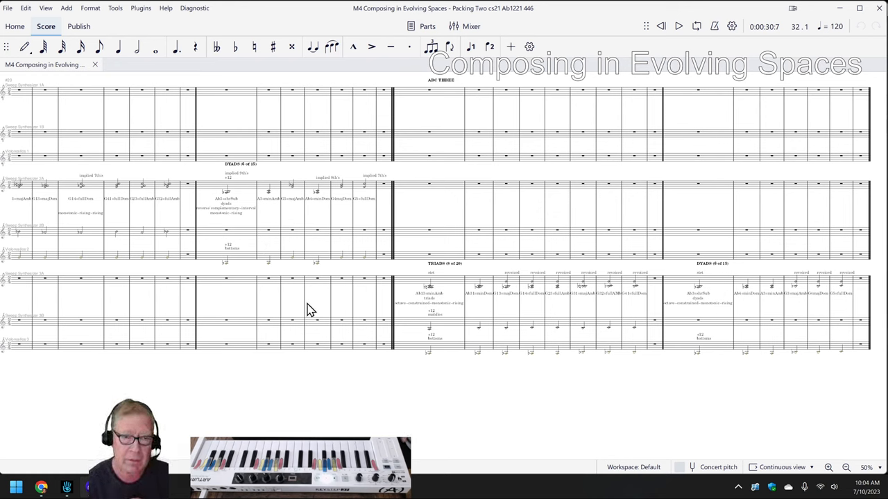
mouse_move(297, 280)
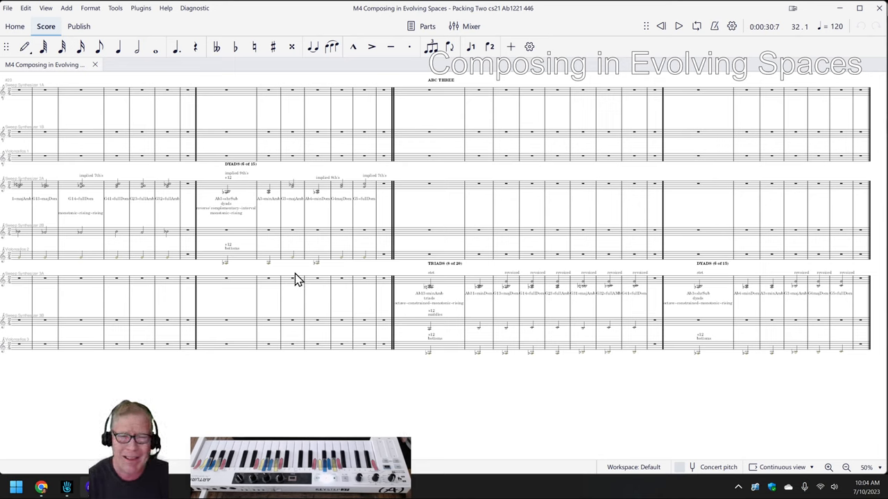
mouse_move(283, 409)
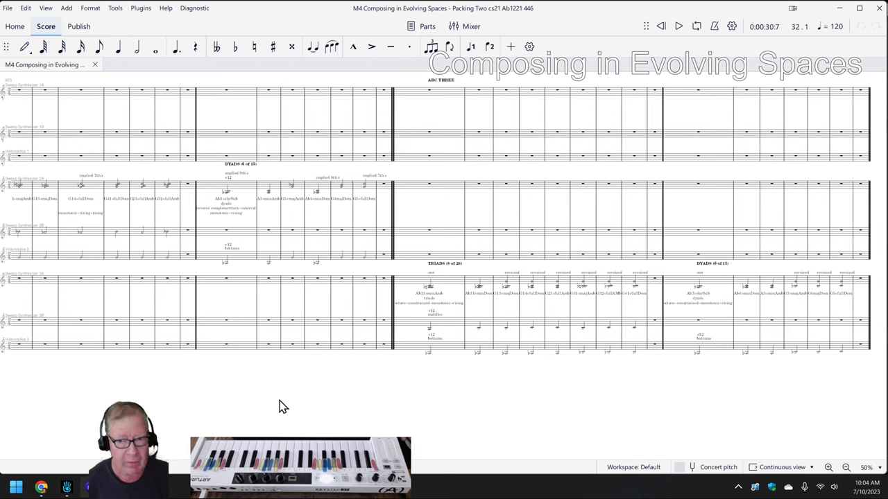
mouse_move(249, 420)
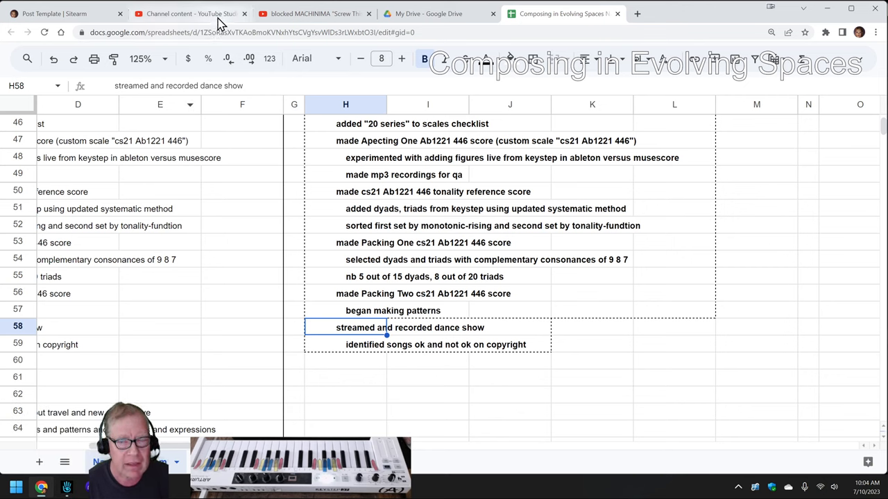
Start the blocked Spirit Light Dance Company 'Screw This' video from around 24:49.
left_click(316, 13)
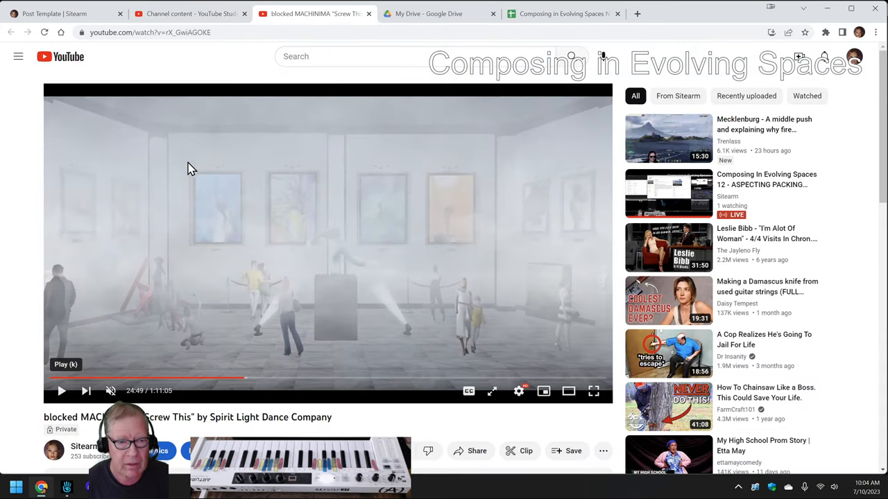
left_click(111, 391)
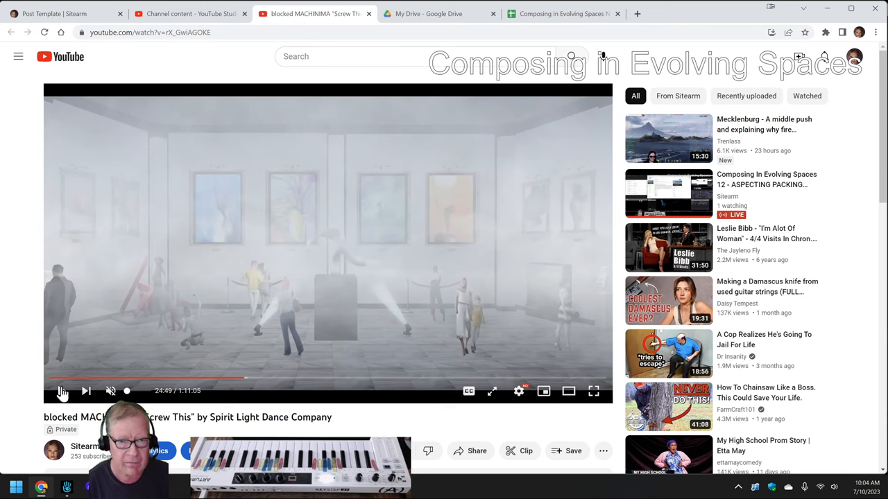
left_click(61, 391)
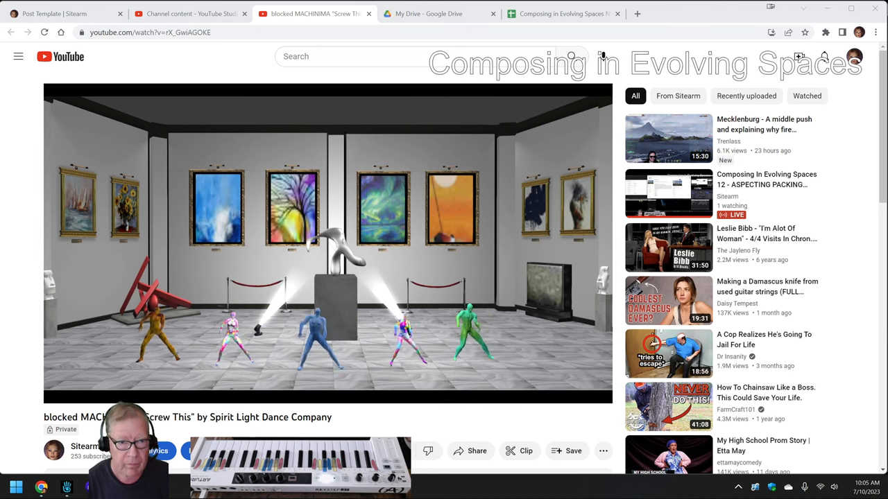
mouse_move(58, 383)
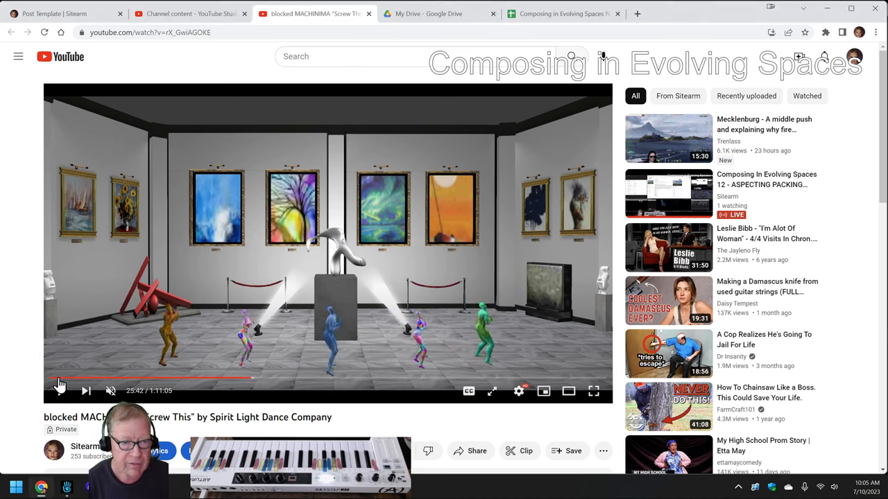
Pause the dance video at 28:42 on the gallery paintings scene.
left_click(61, 391)
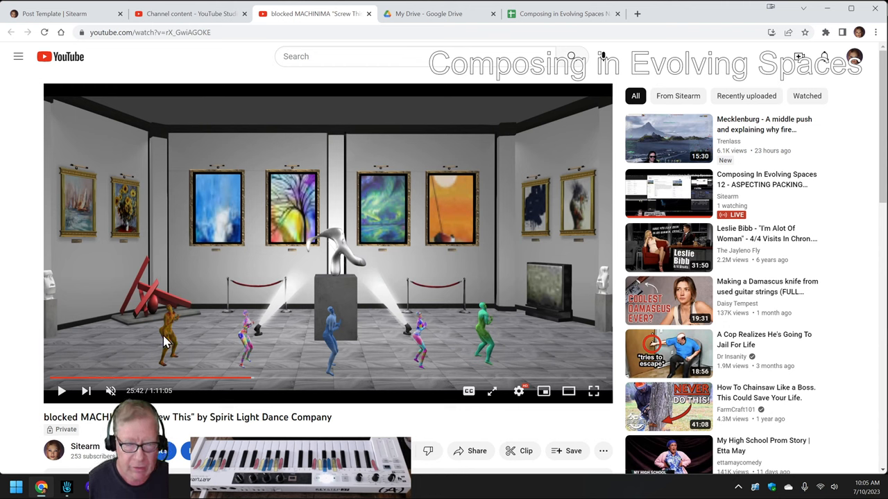
mouse_move(225, 228)
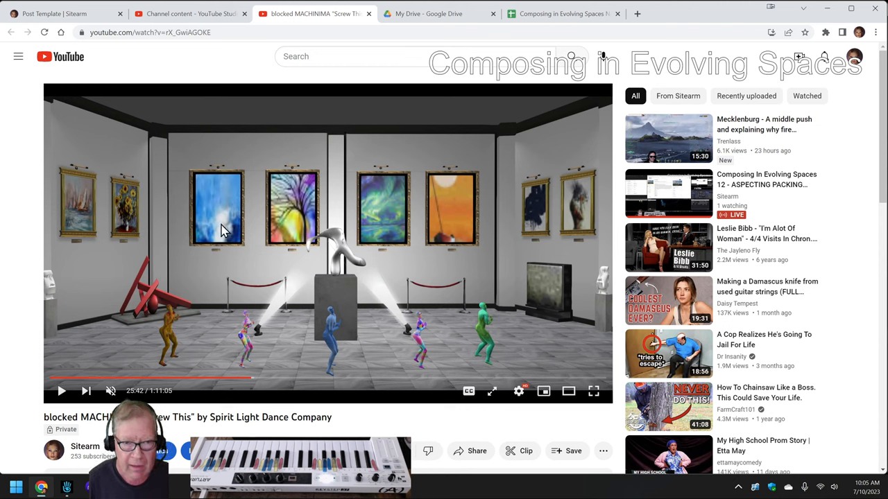
mouse_move(316, 271)
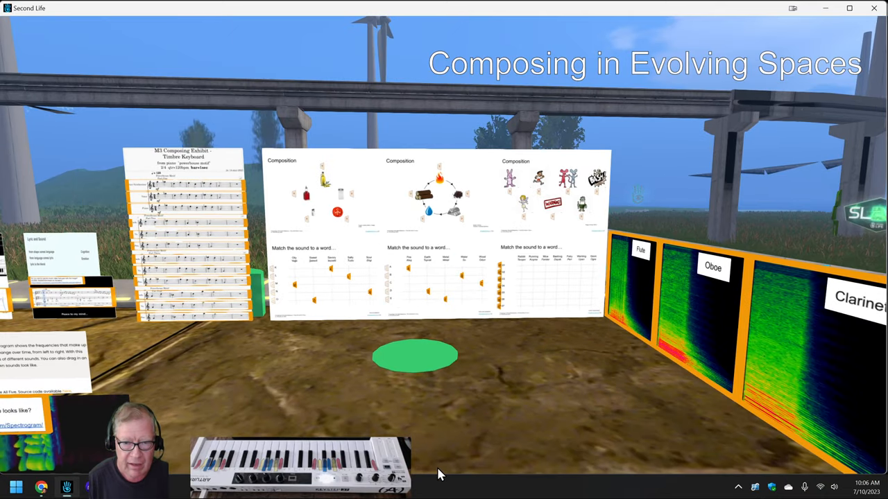
mouse_move(516, 217)
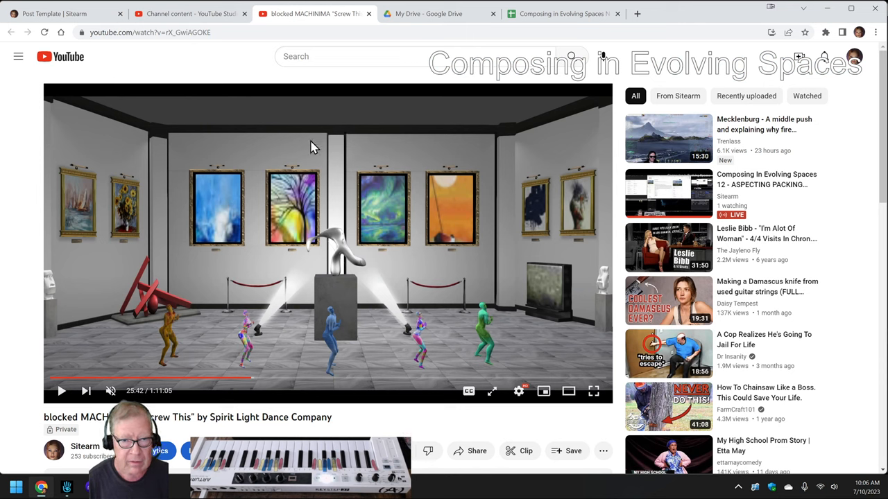
mouse_move(326, 337)
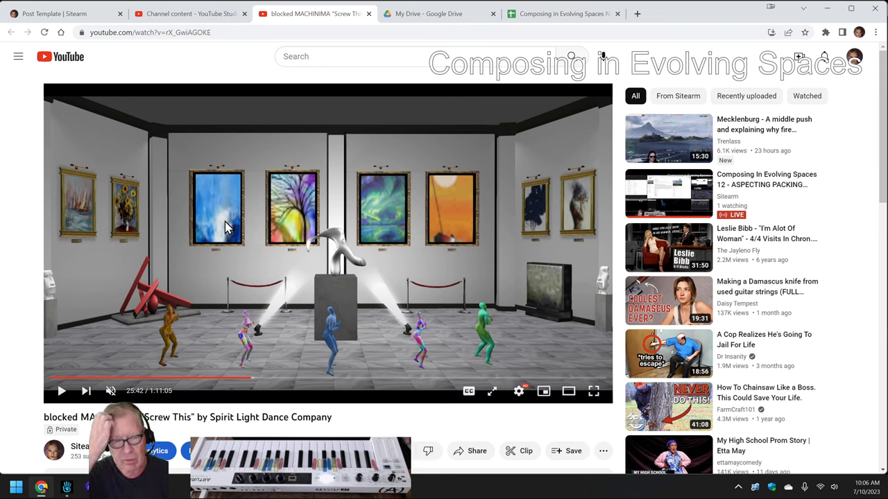
mouse_move(211, 242)
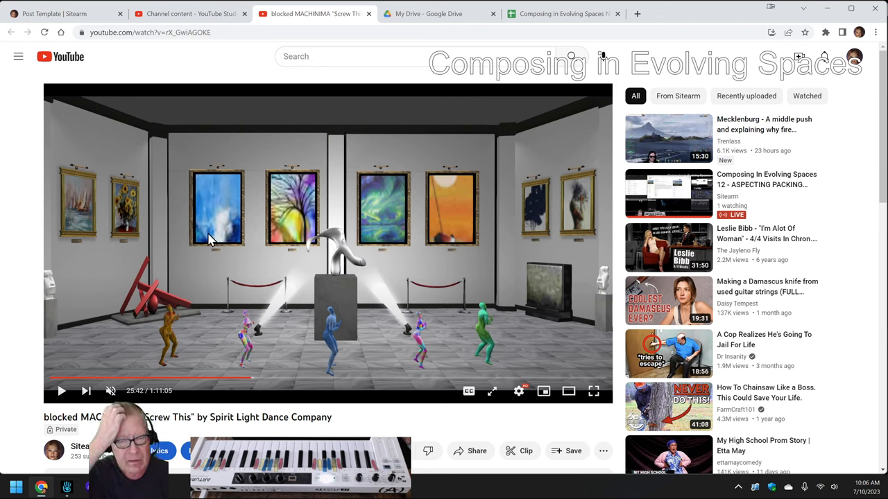
mouse_move(221, 220)
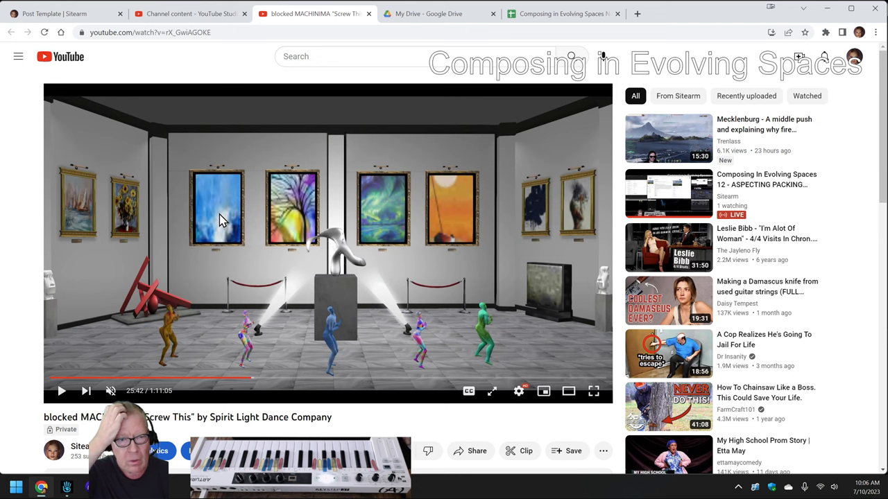
mouse_move(114, 229)
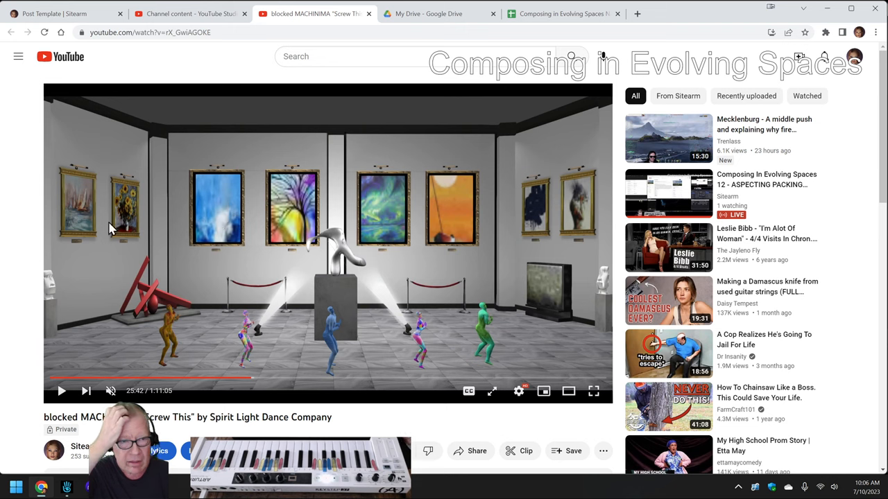
mouse_move(211, 183)
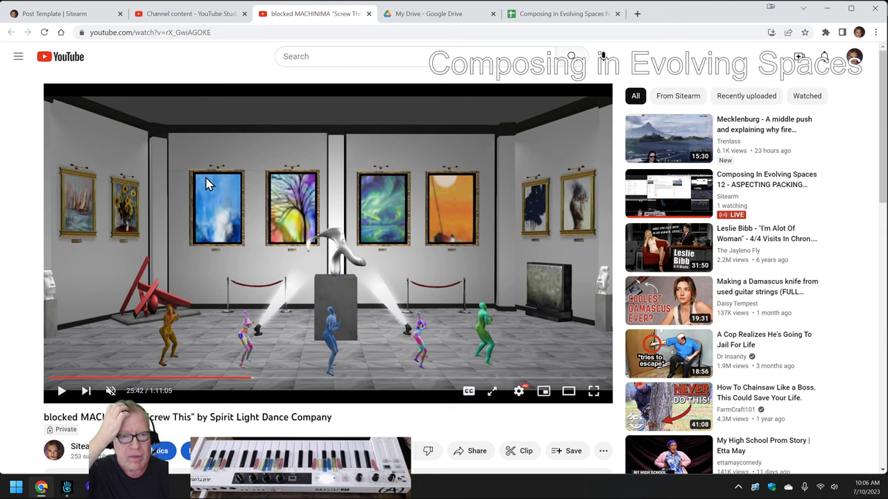
mouse_move(326, 191)
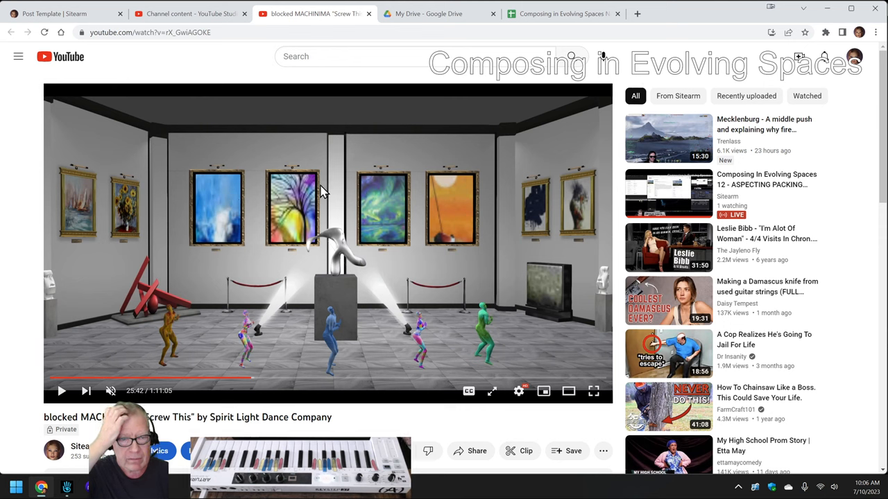
mouse_move(460, 220)
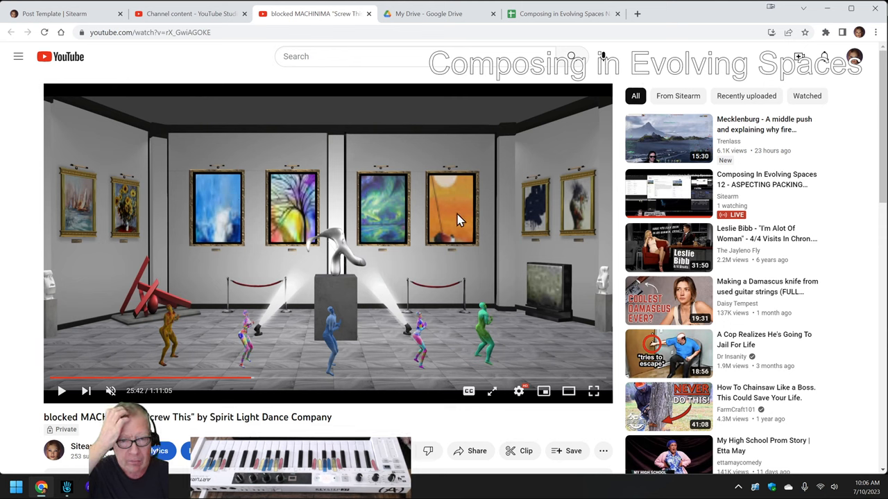
mouse_move(248, 381)
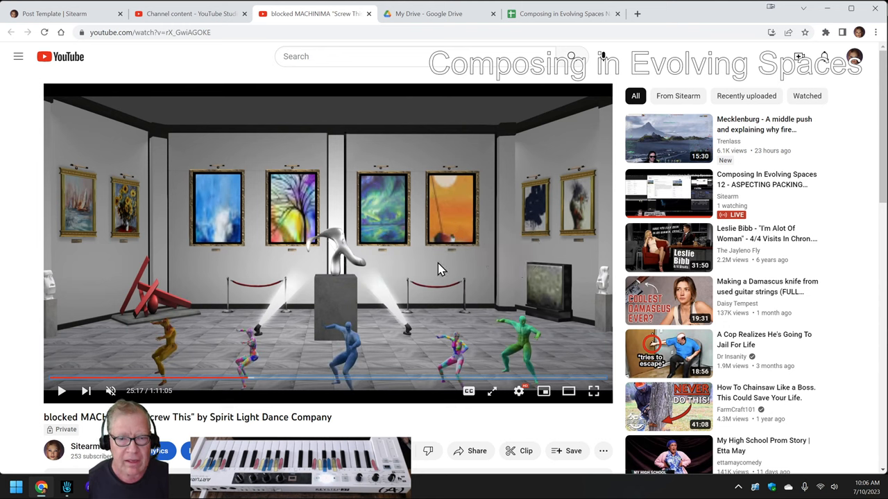
mouse_move(327, 280)
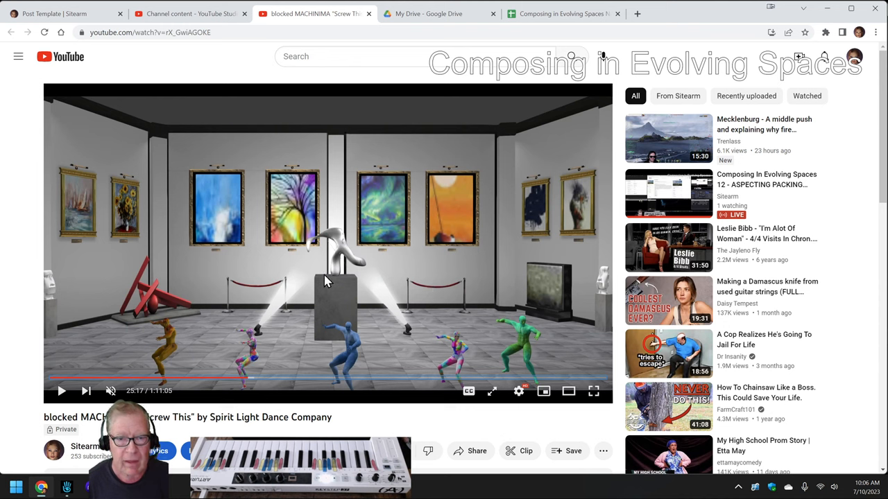
mouse_move(344, 270)
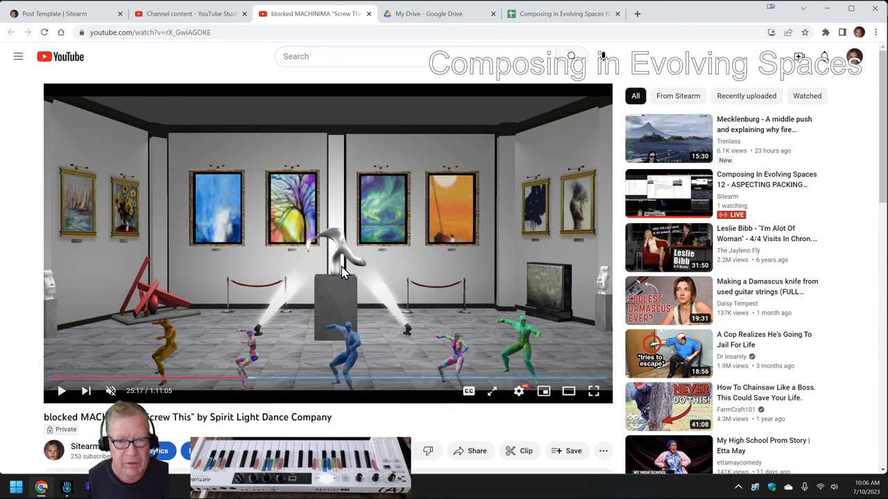
mouse_move(336, 347)
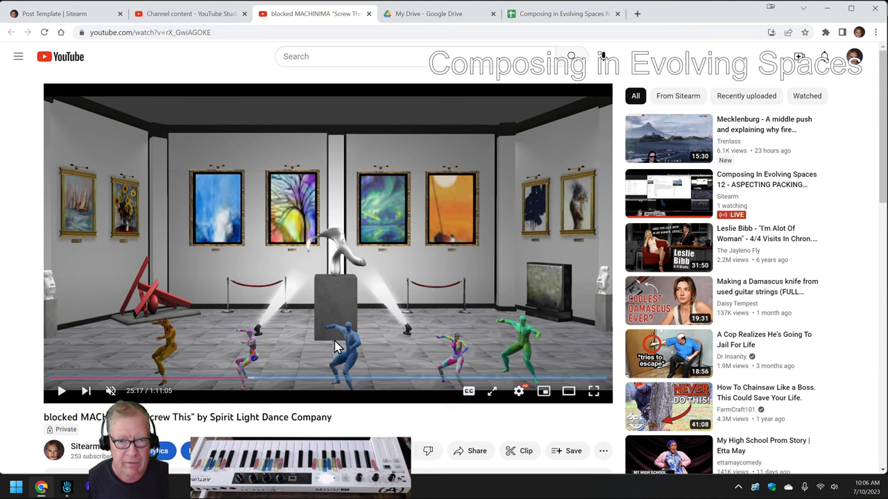
scroll("down", 3)
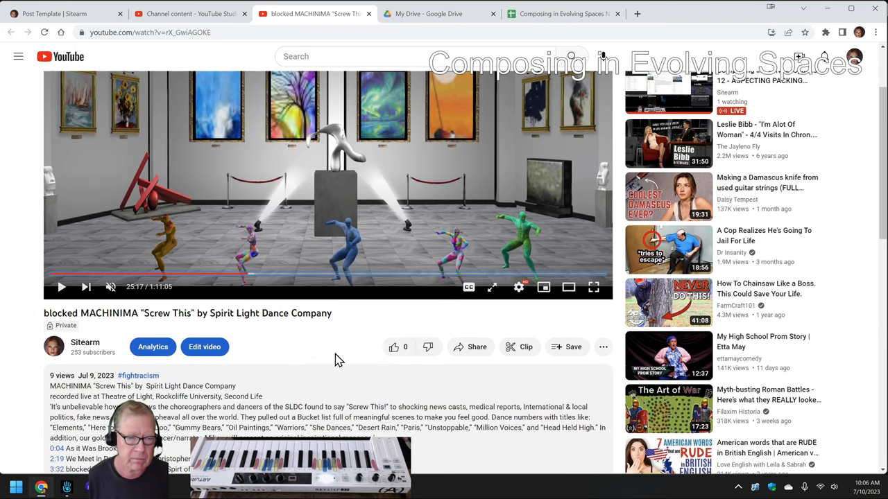
scroll("down", 3)
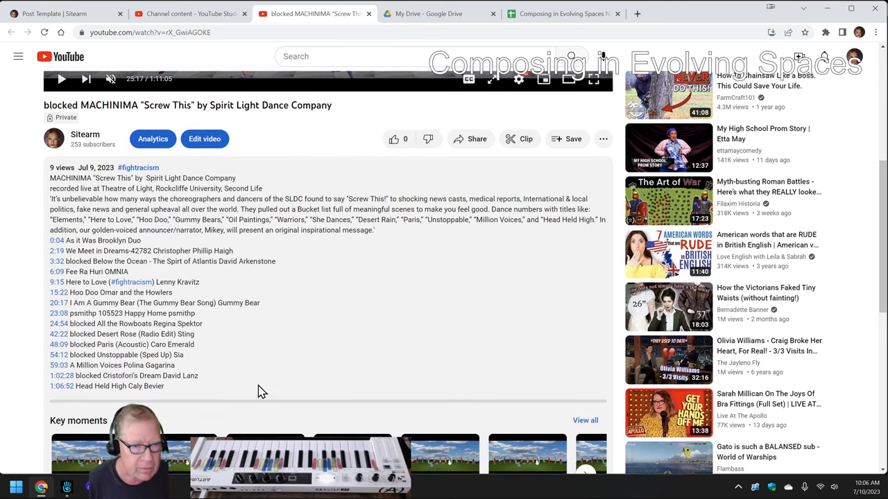
mouse_move(211, 374)
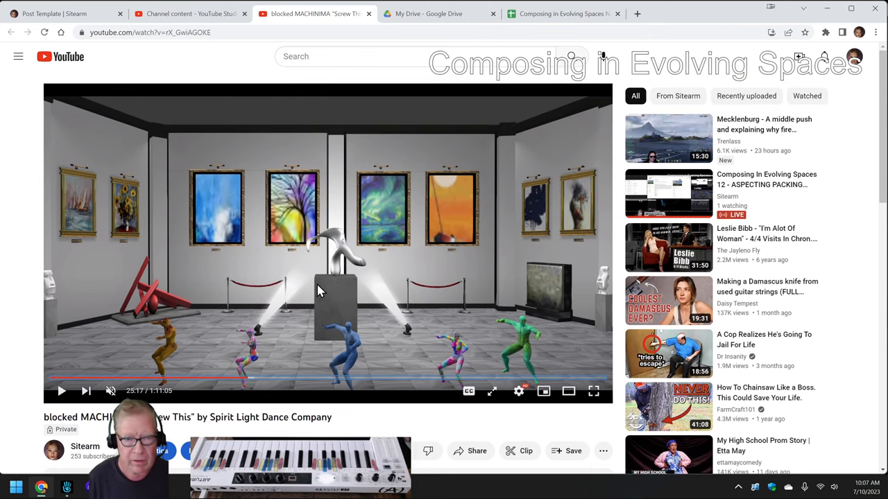
scroll("down", 3)
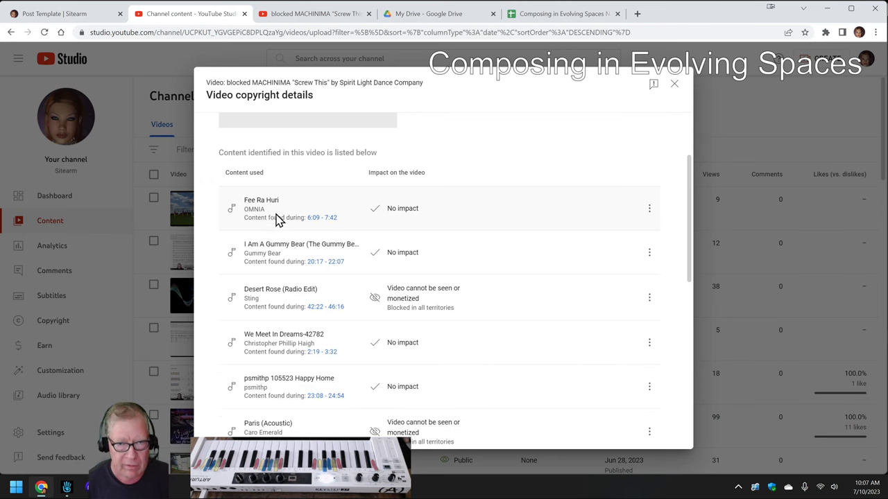
mouse_move(333, 216)
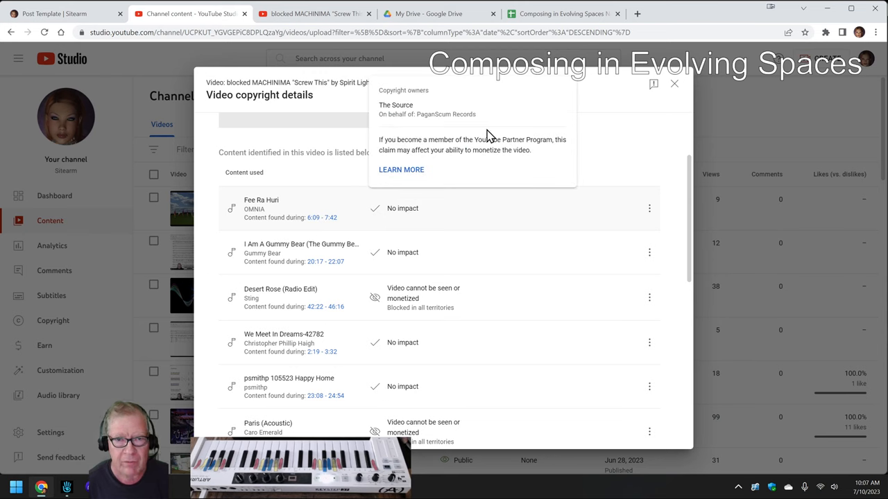
mouse_move(512, 164)
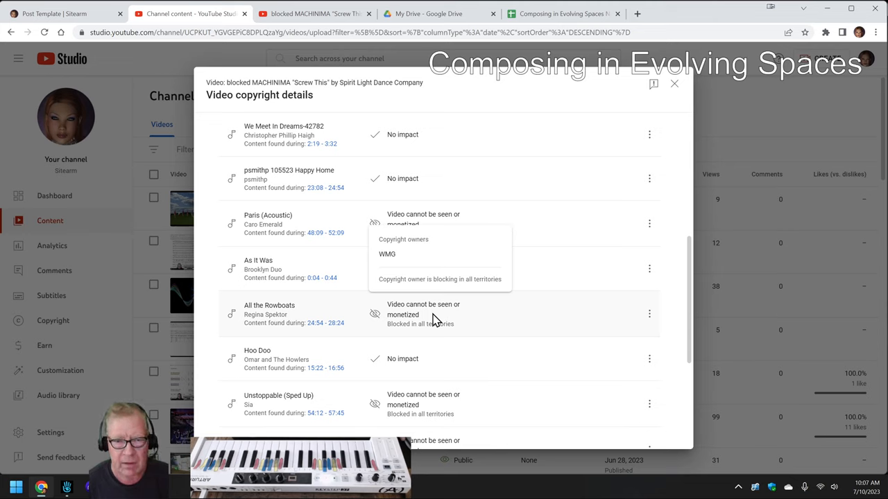
mouse_move(428, 300)
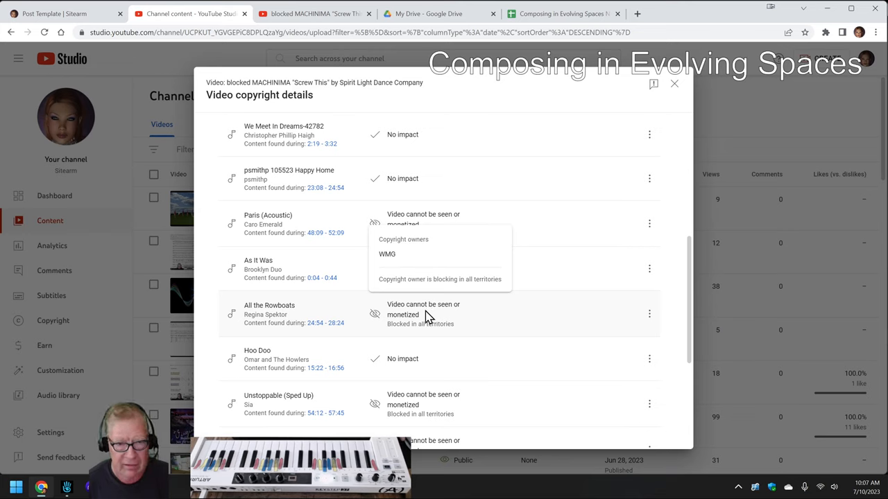
Scroll the copyright claims list through more blocked songs, including the WMG worldwide block.
scroll("down", 3)
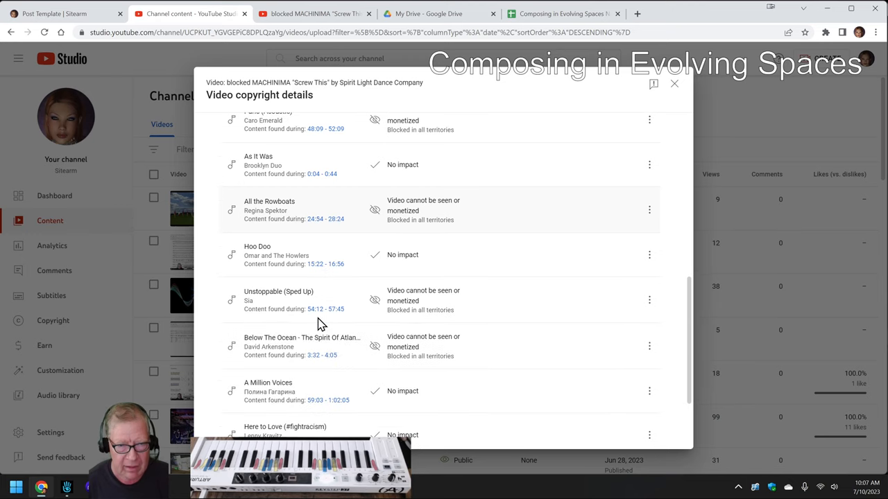
scroll("down", 3)
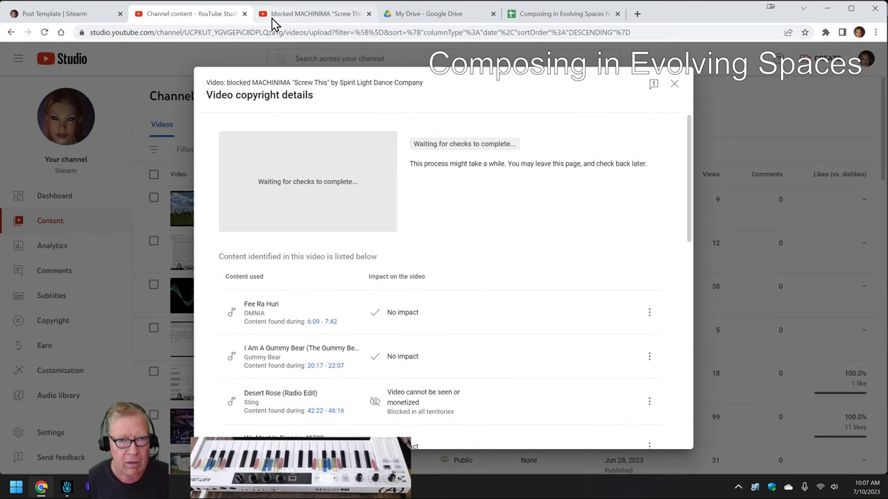
Return to the dance show video page, then bring the streamlog spreadsheet back up.
left_click(312, 14)
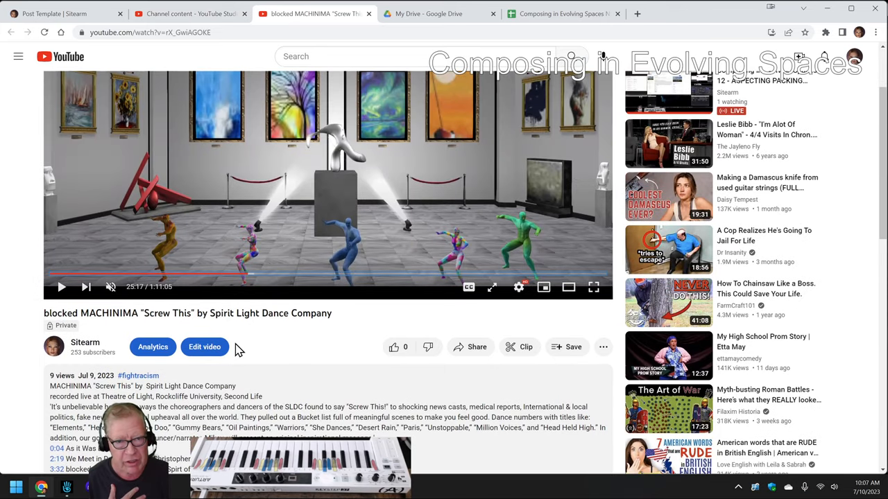
mouse_move(179, 367)
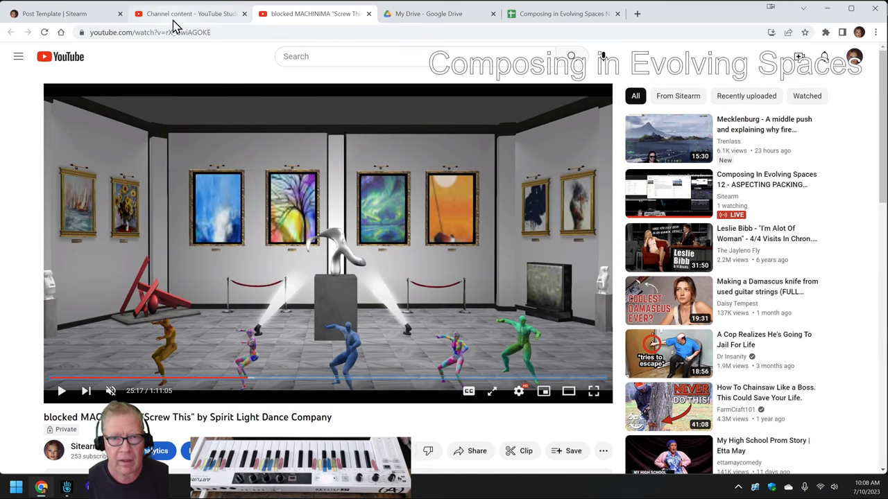
left_click(562, 14)
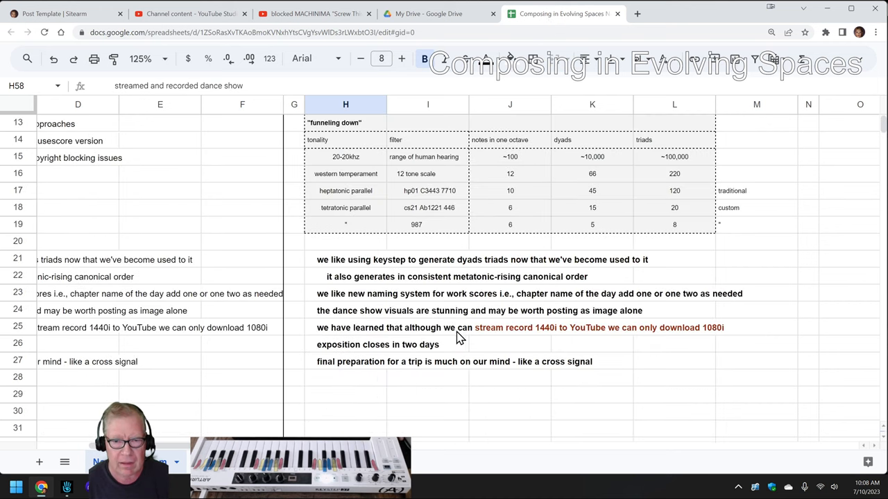
left_click(345, 327)
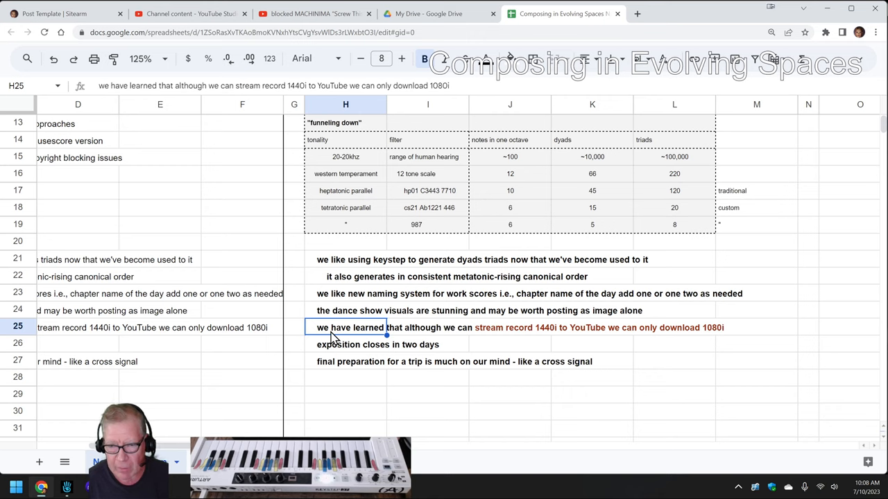
mouse_move(427, 333)
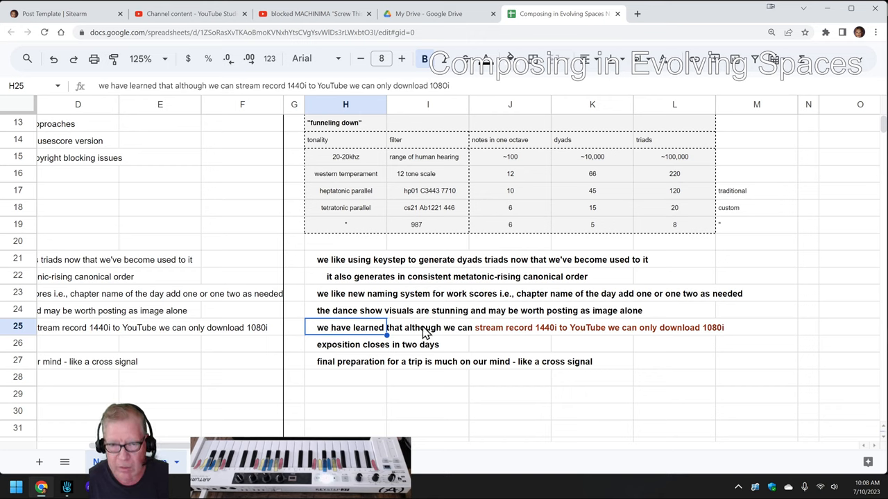
mouse_move(552, 333)
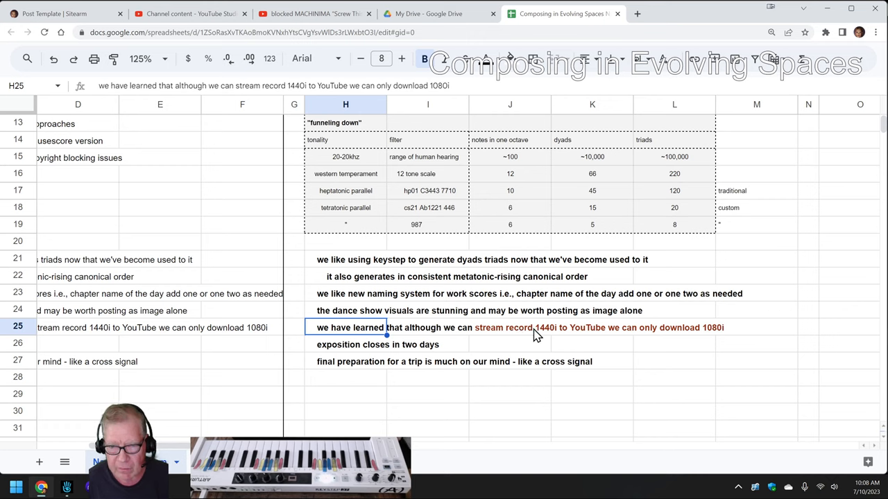
mouse_move(691, 337)
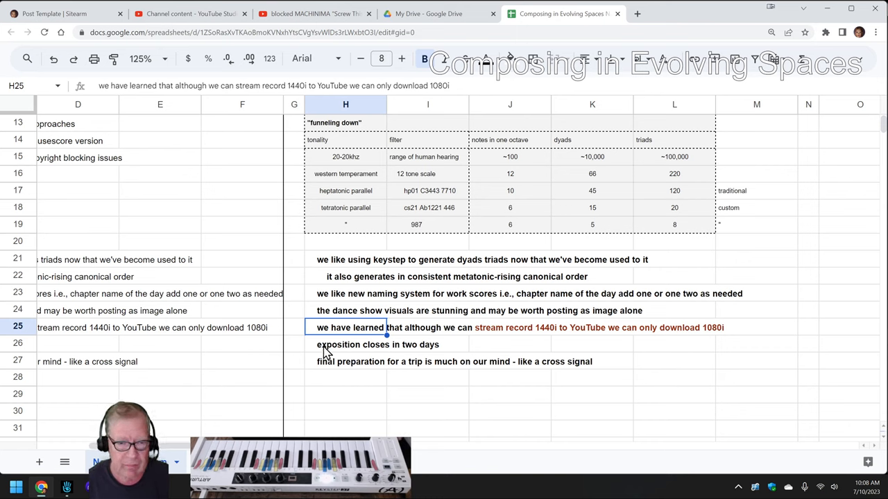
left_click(241, 360)
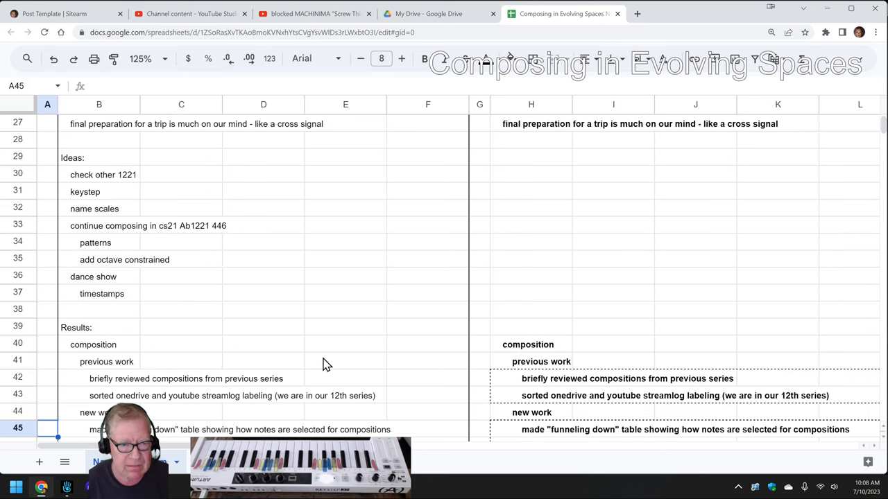
scroll("down", 3)
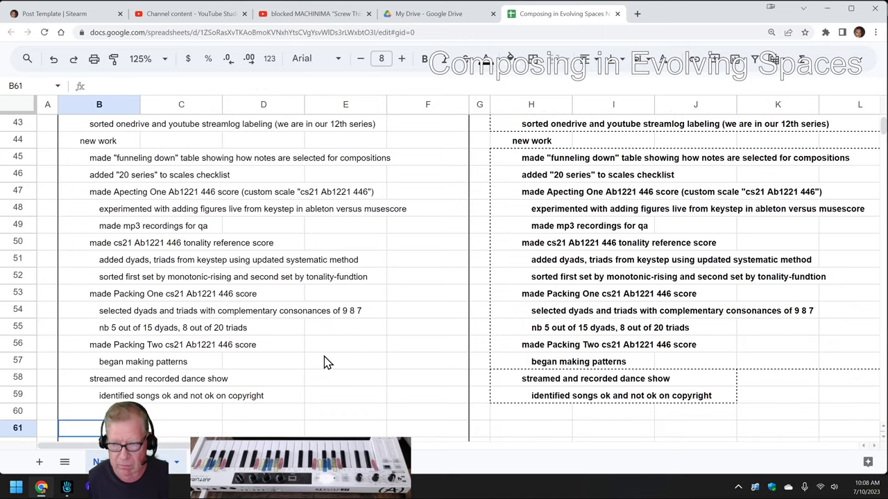
mouse_move(347, 310)
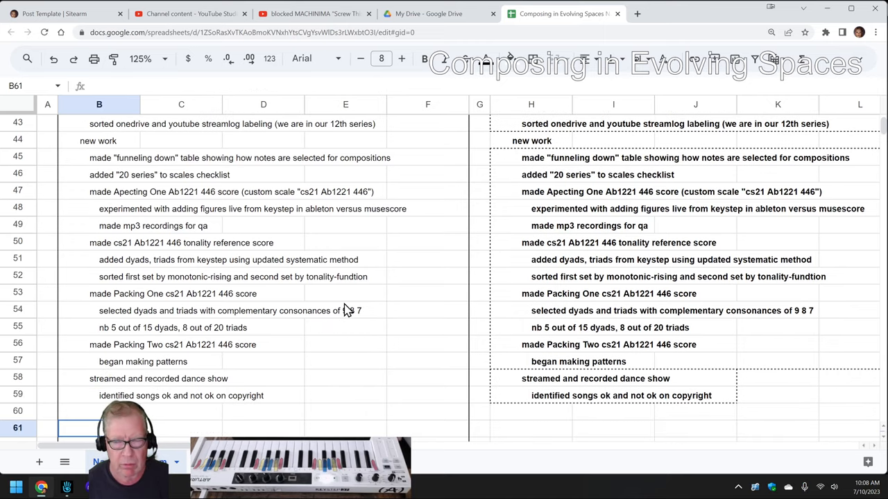
mouse_move(283, 385)
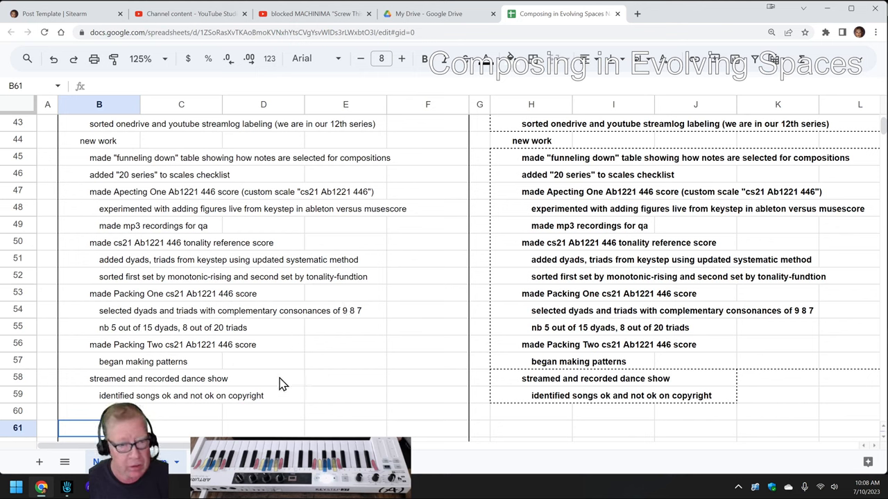
mouse_move(142, 388)
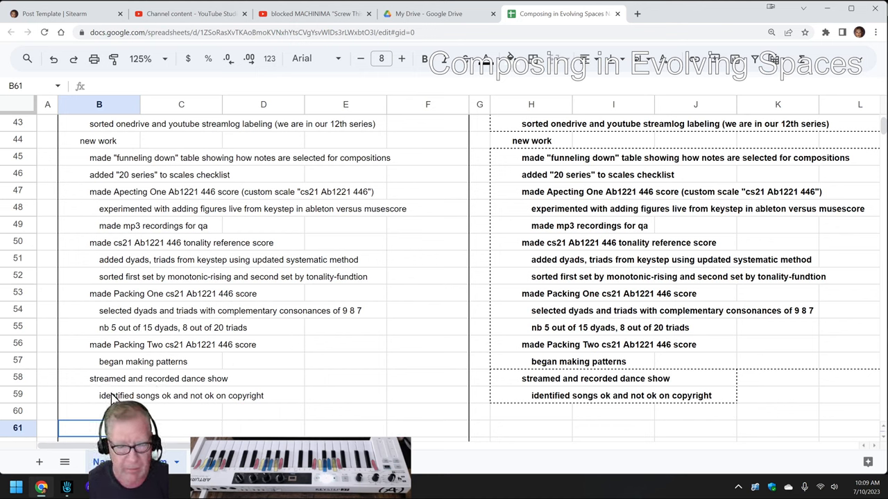
left_click(98, 395)
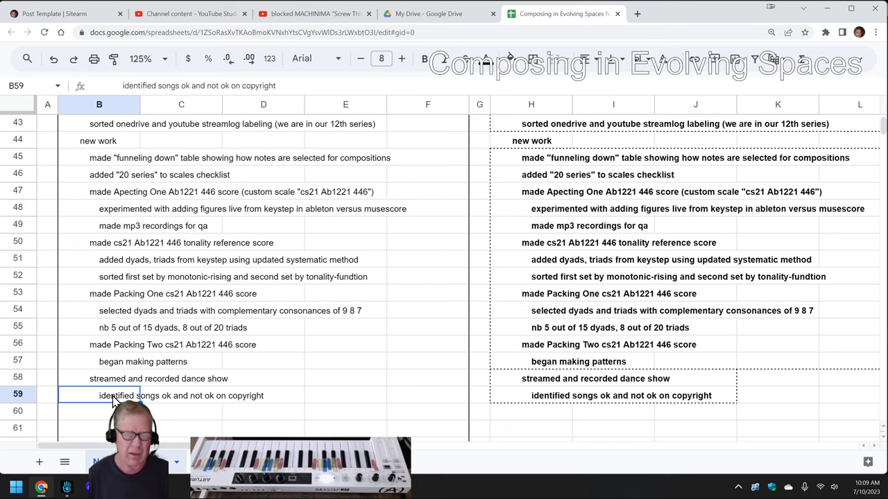
scroll("down", 3)
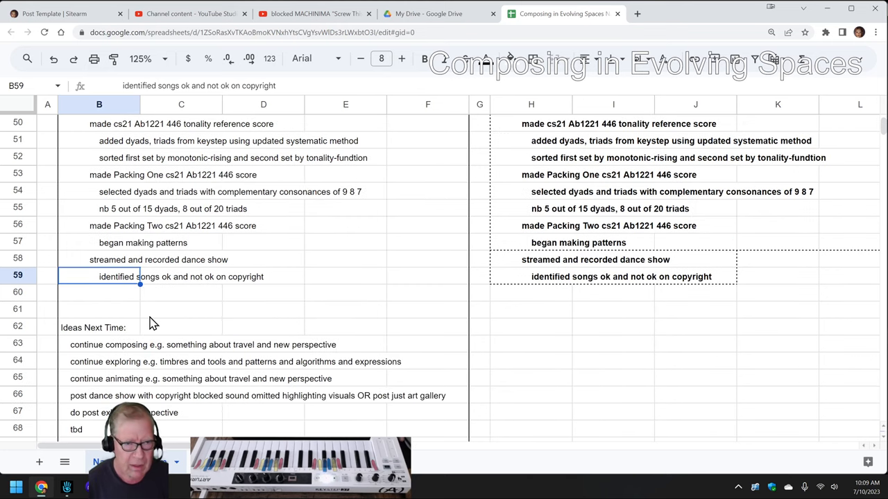
mouse_move(30, 316)
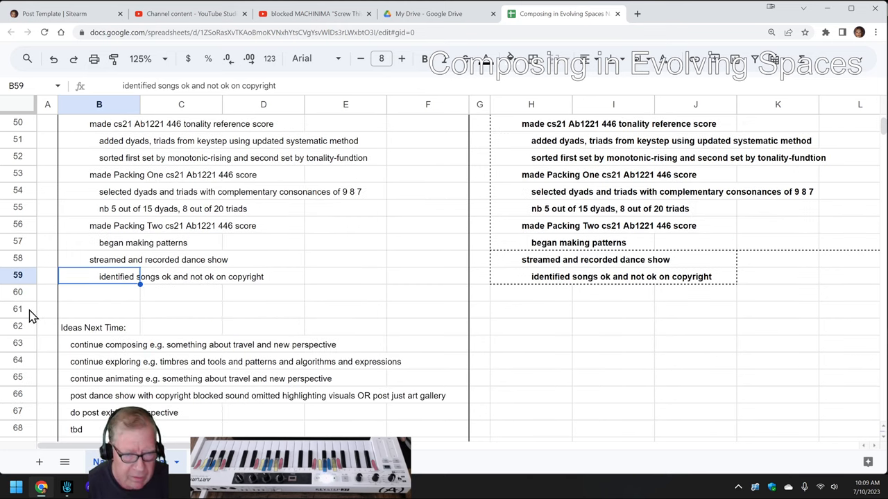
mouse_move(78, 437)
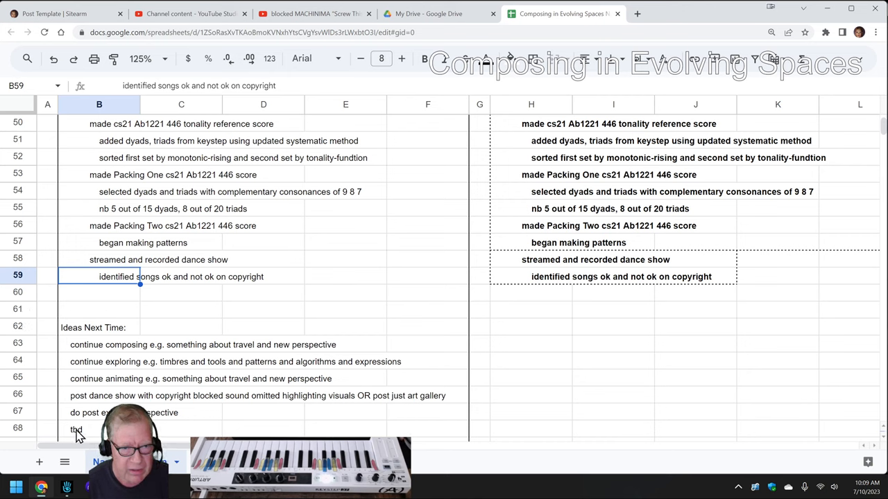
mouse_move(30, 312)
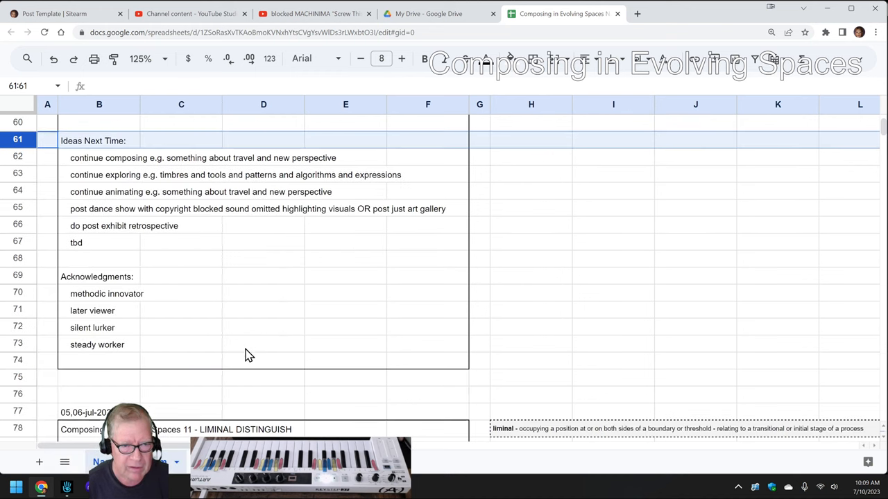
left_click(98, 294)
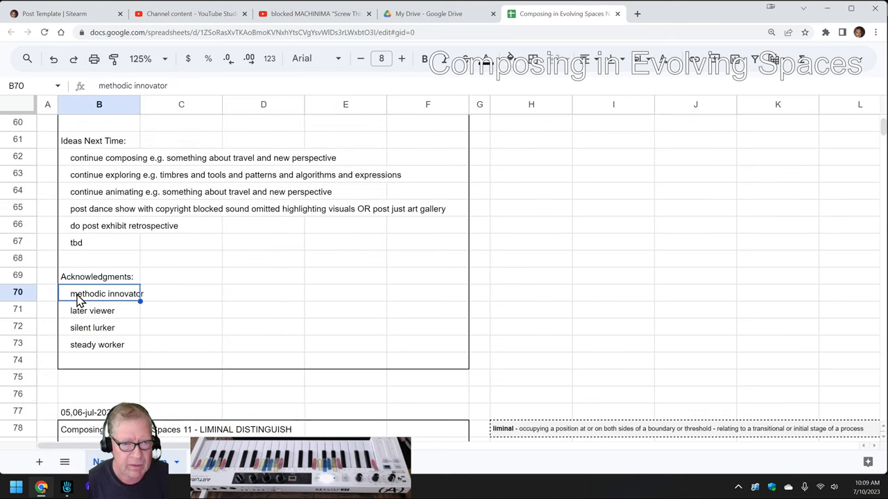
left_click(92, 327)
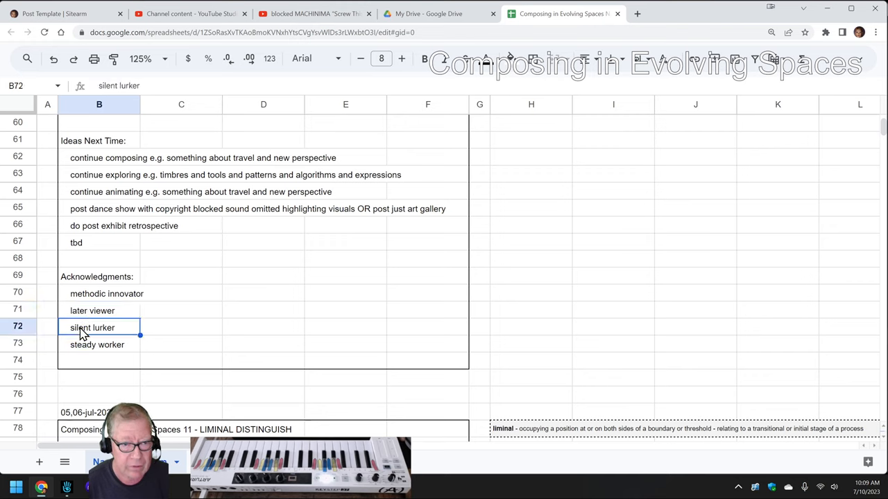
left_click(97, 344)
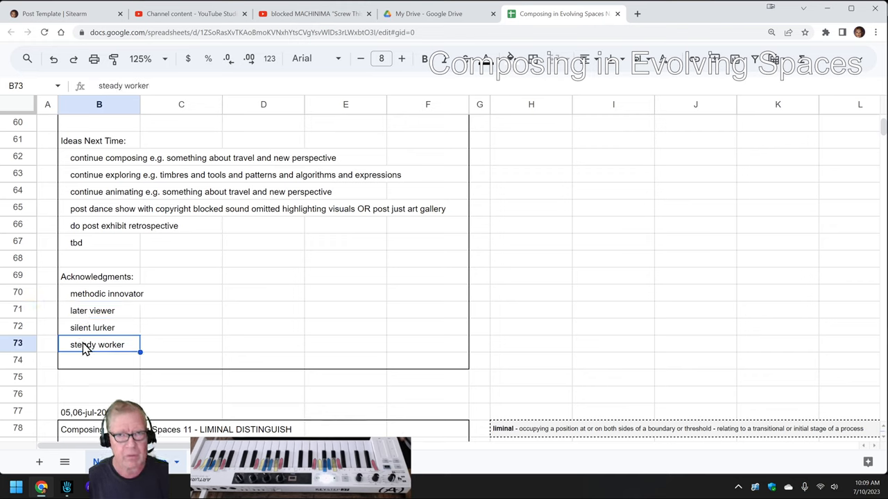